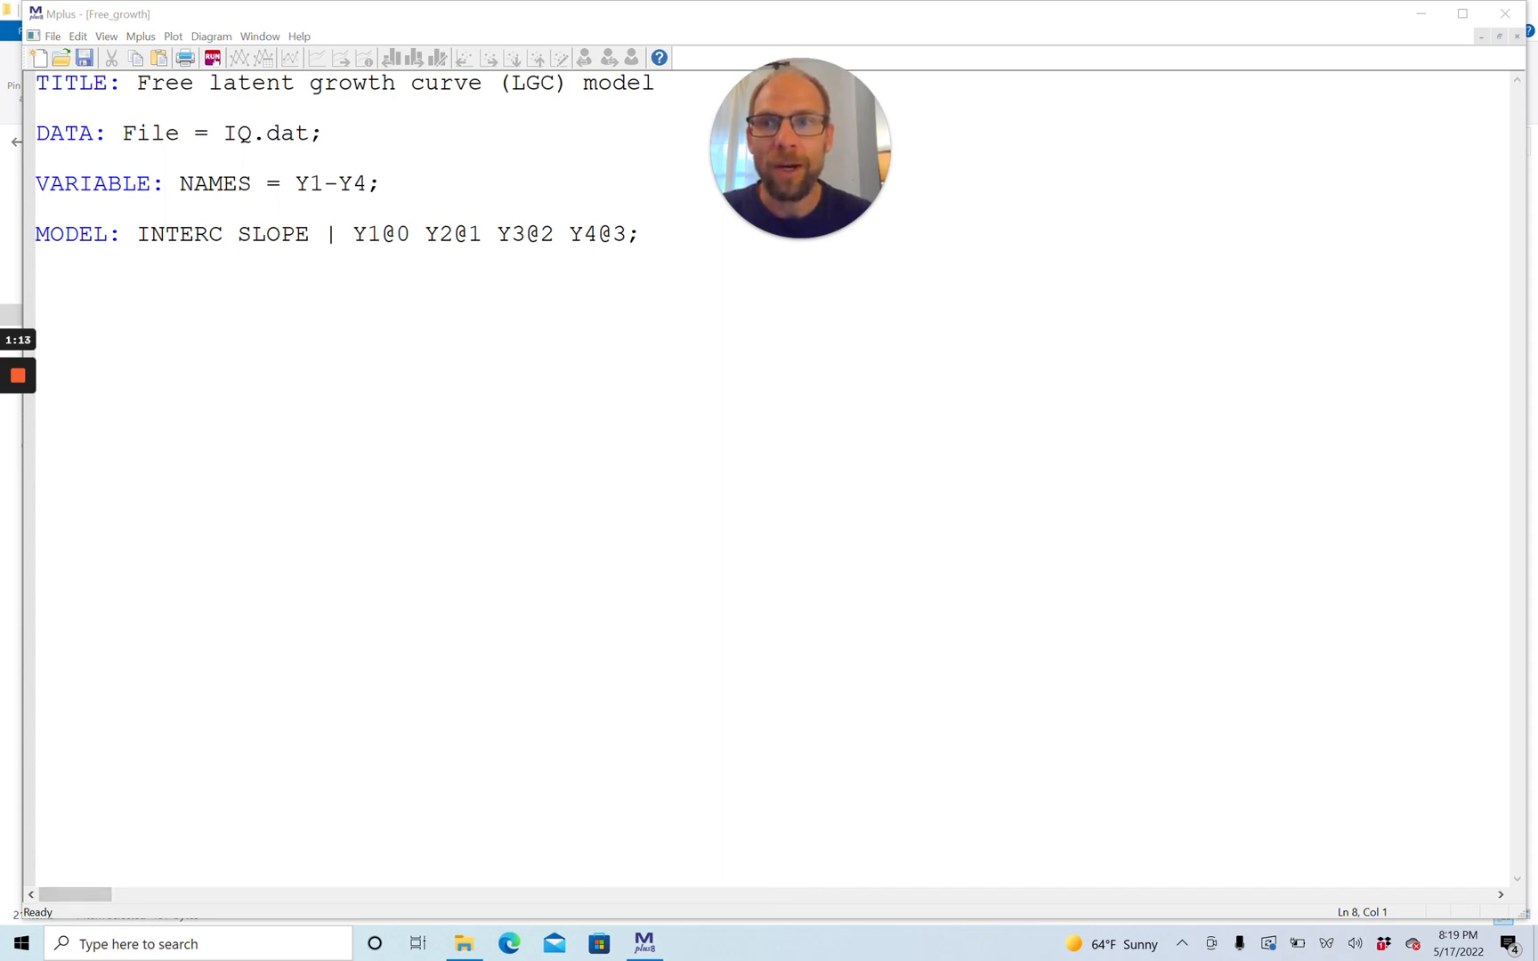
# Step: Review the input: IQ.dat data file, variables Y1-Y4, INTERC and SLOPE factors with loadings Y1@0 to Y4@3
pyautogui.doubleClick(271, 132)
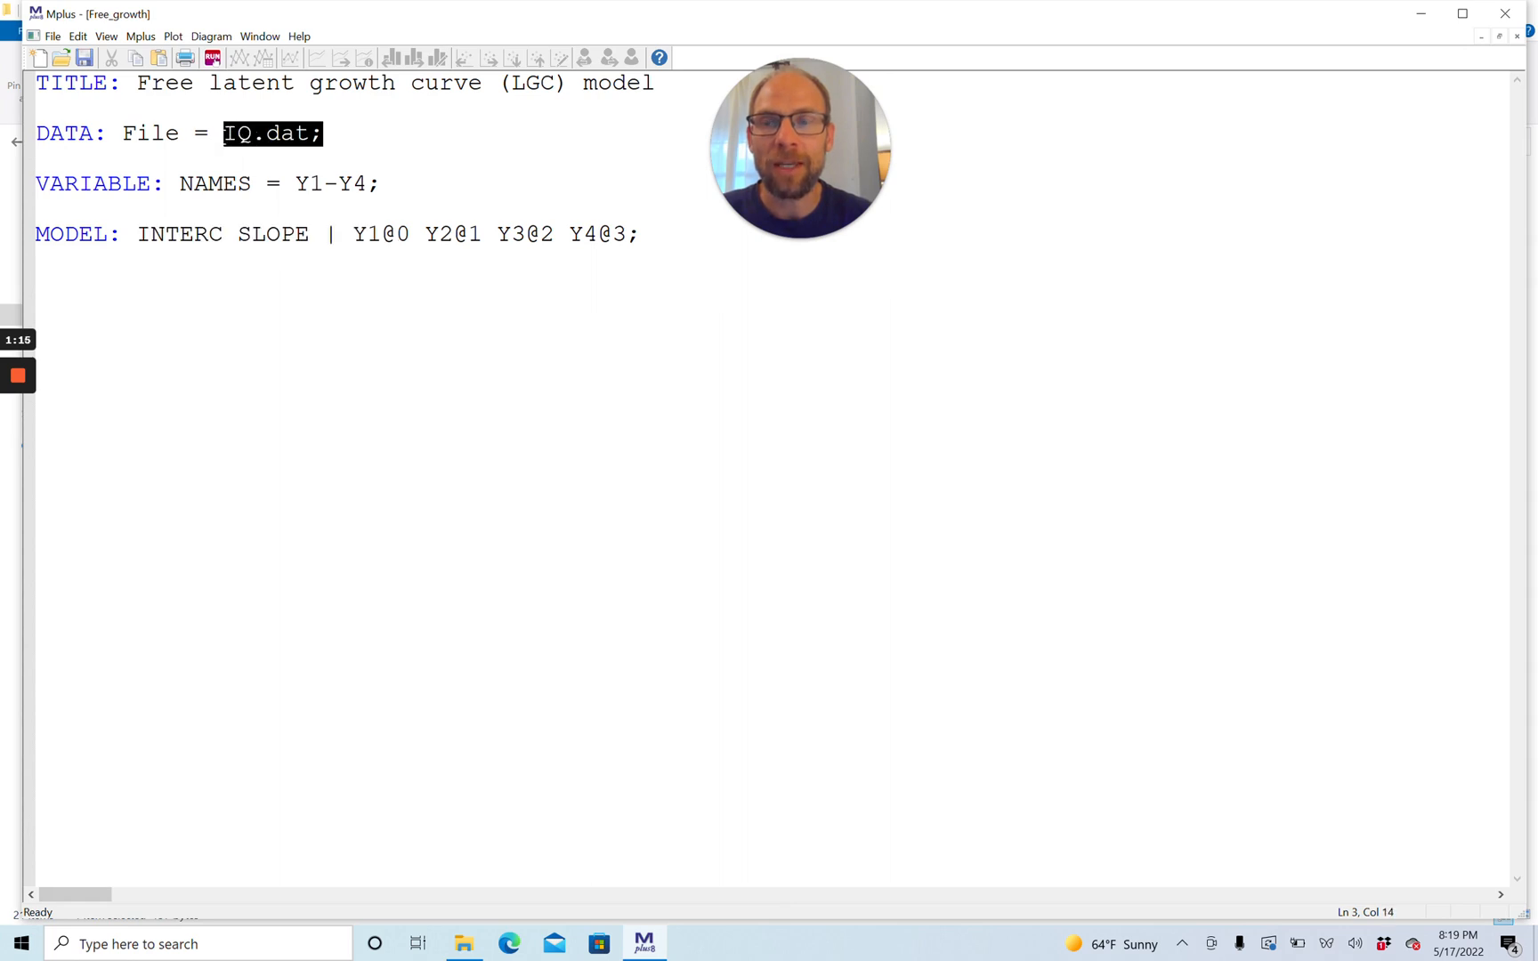
pyautogui.moveTo(224, 141)
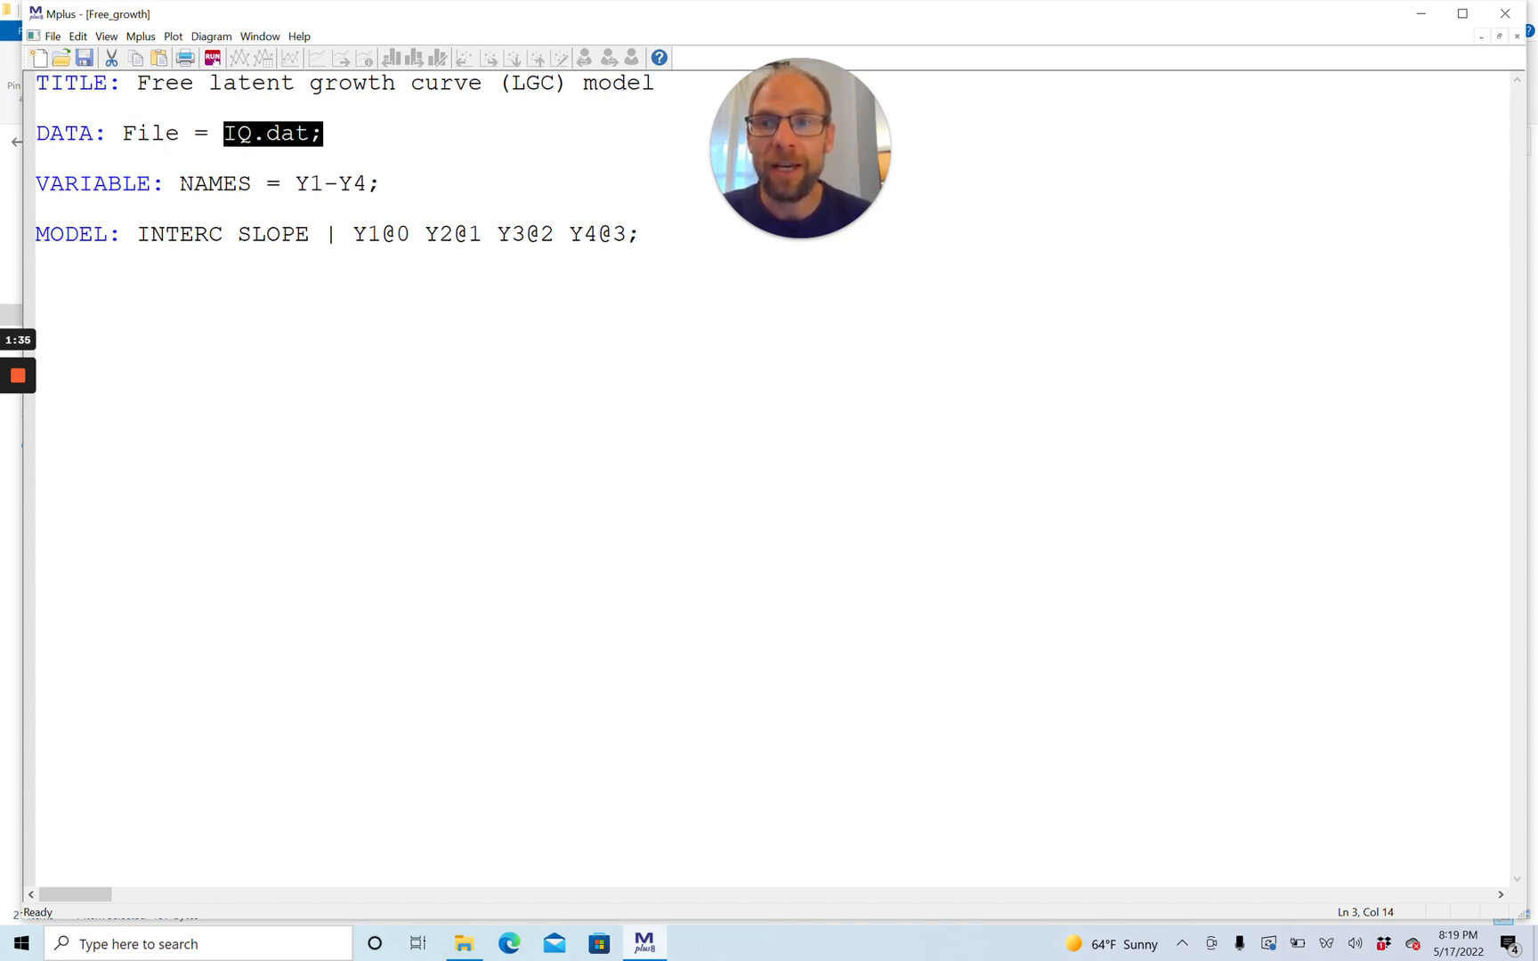
pyautogui.doubleClick(279, 184)
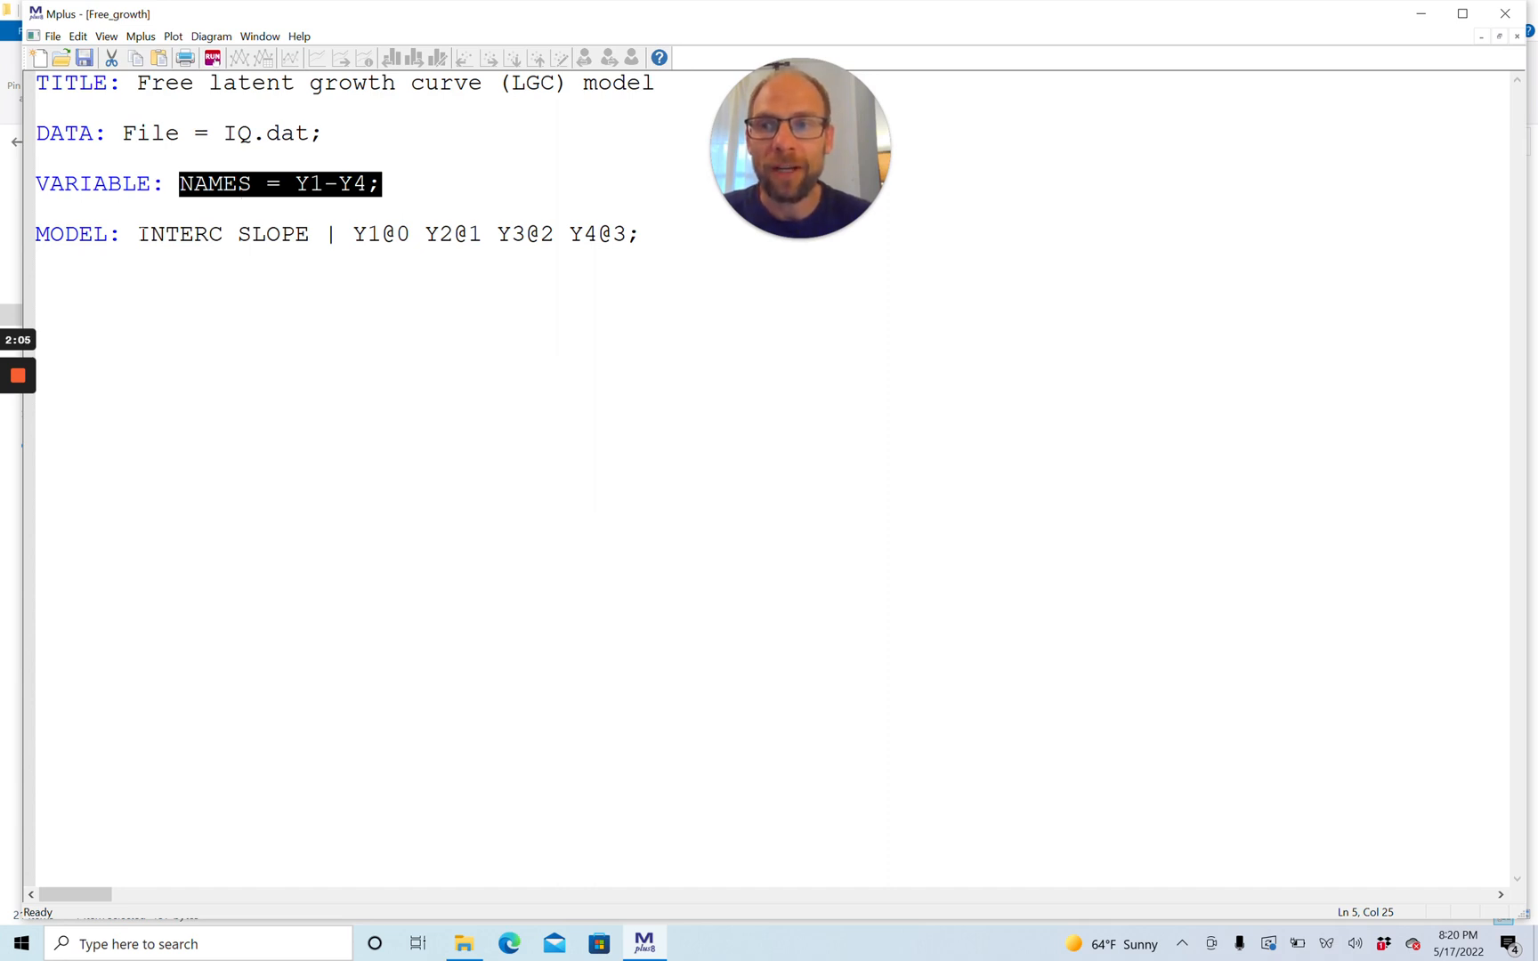
pyautogui.doubleClick(178, 235)
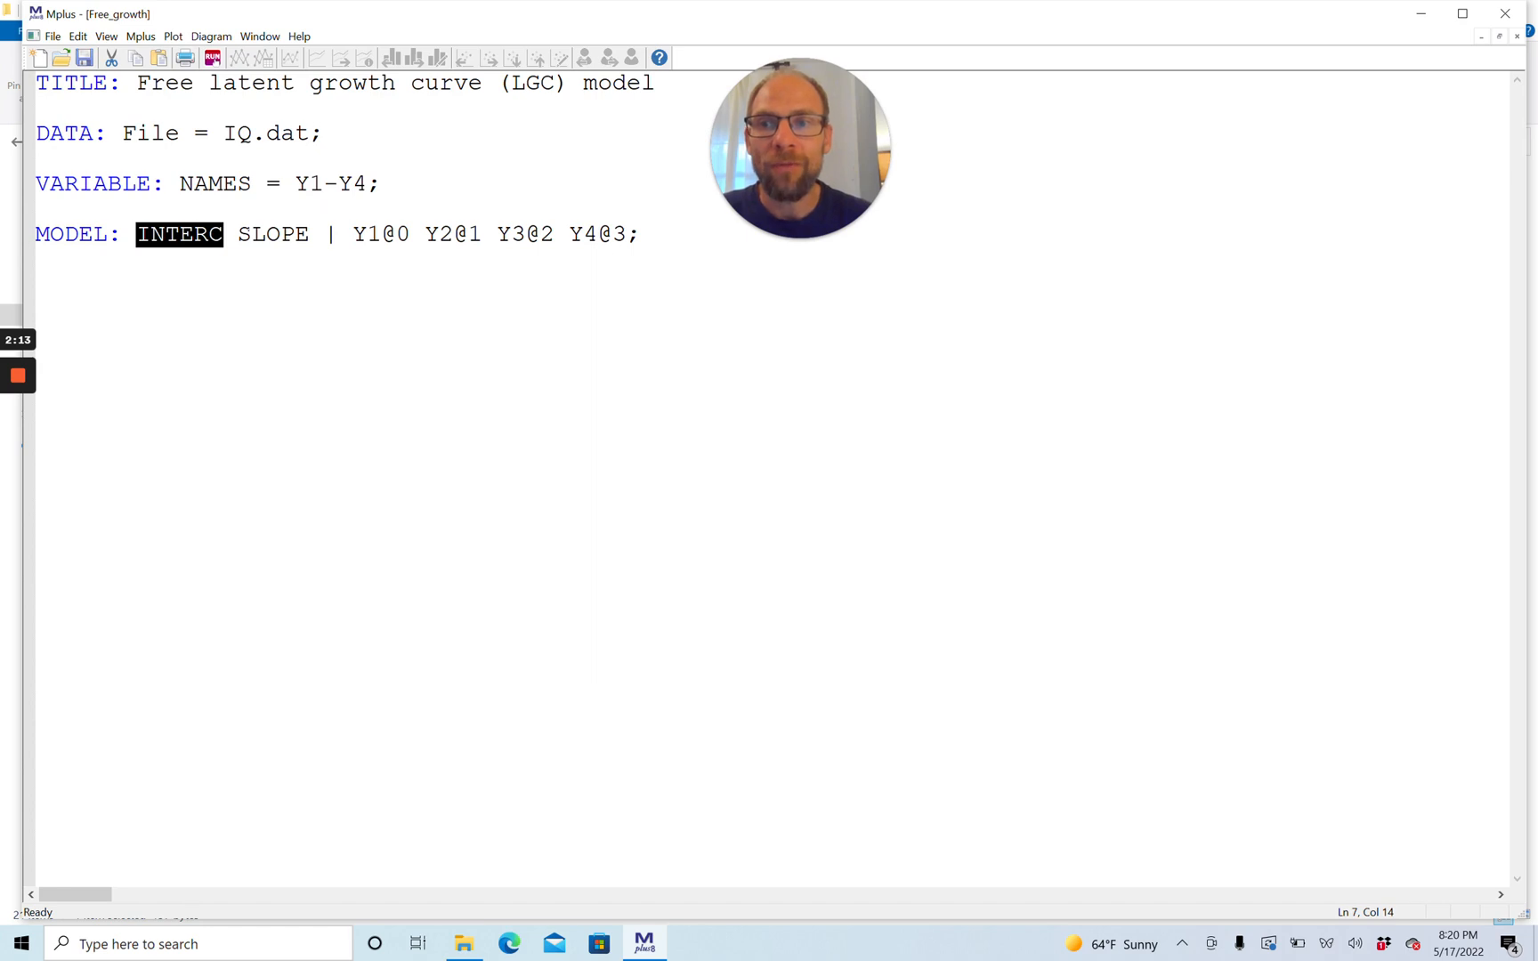
pyautogui.rightClick(299, 241)
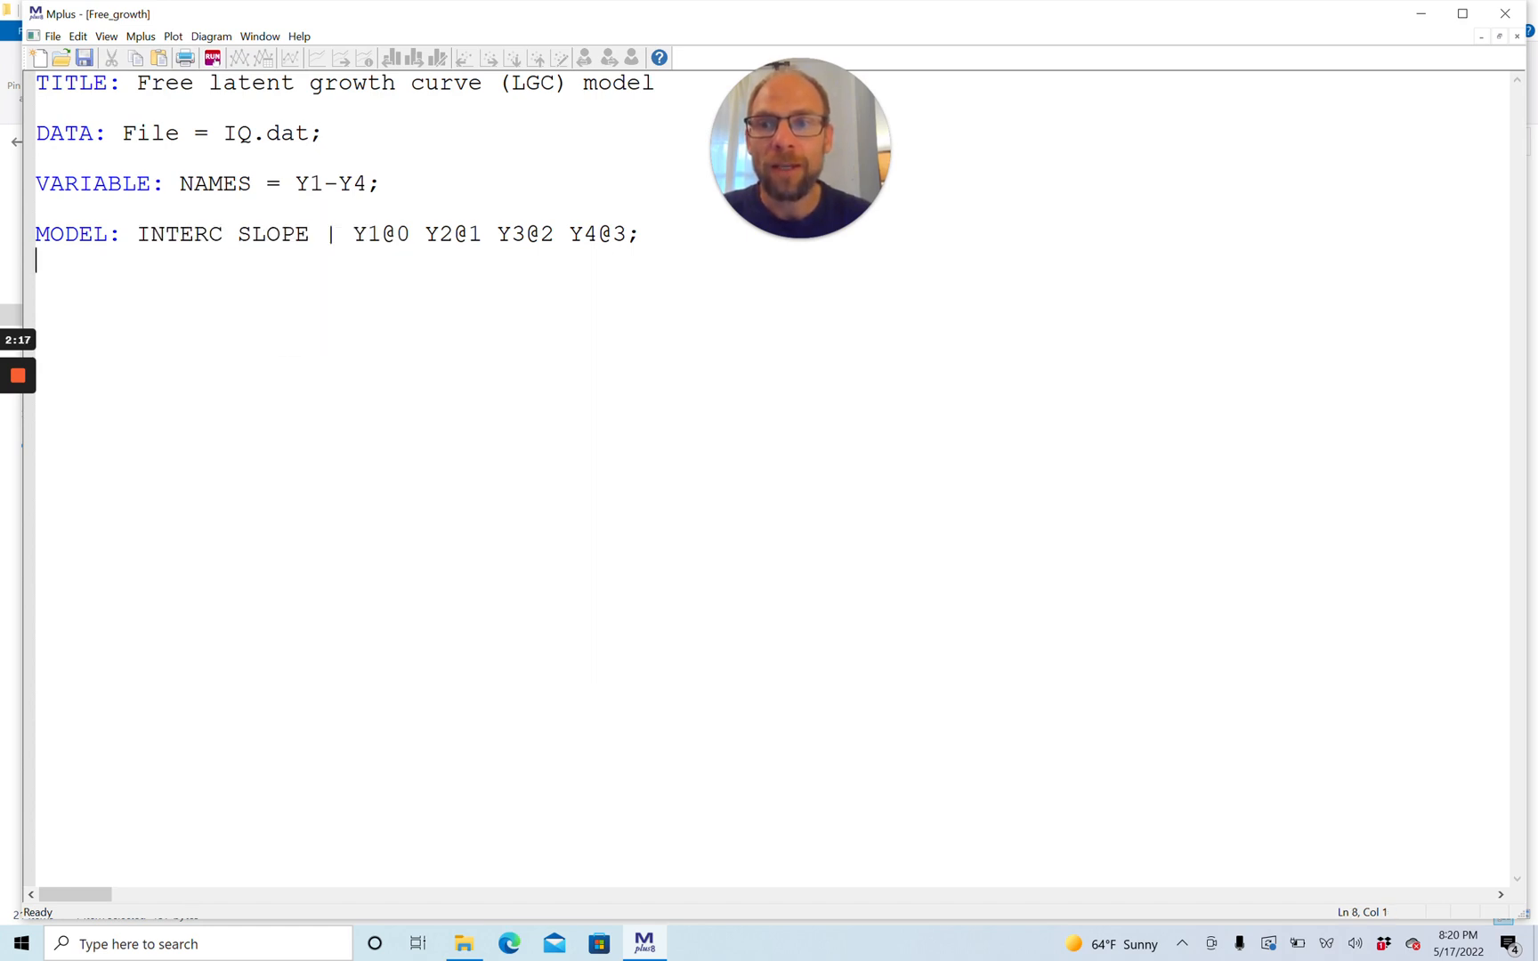
pyautogui.doubleClick(272, 235)
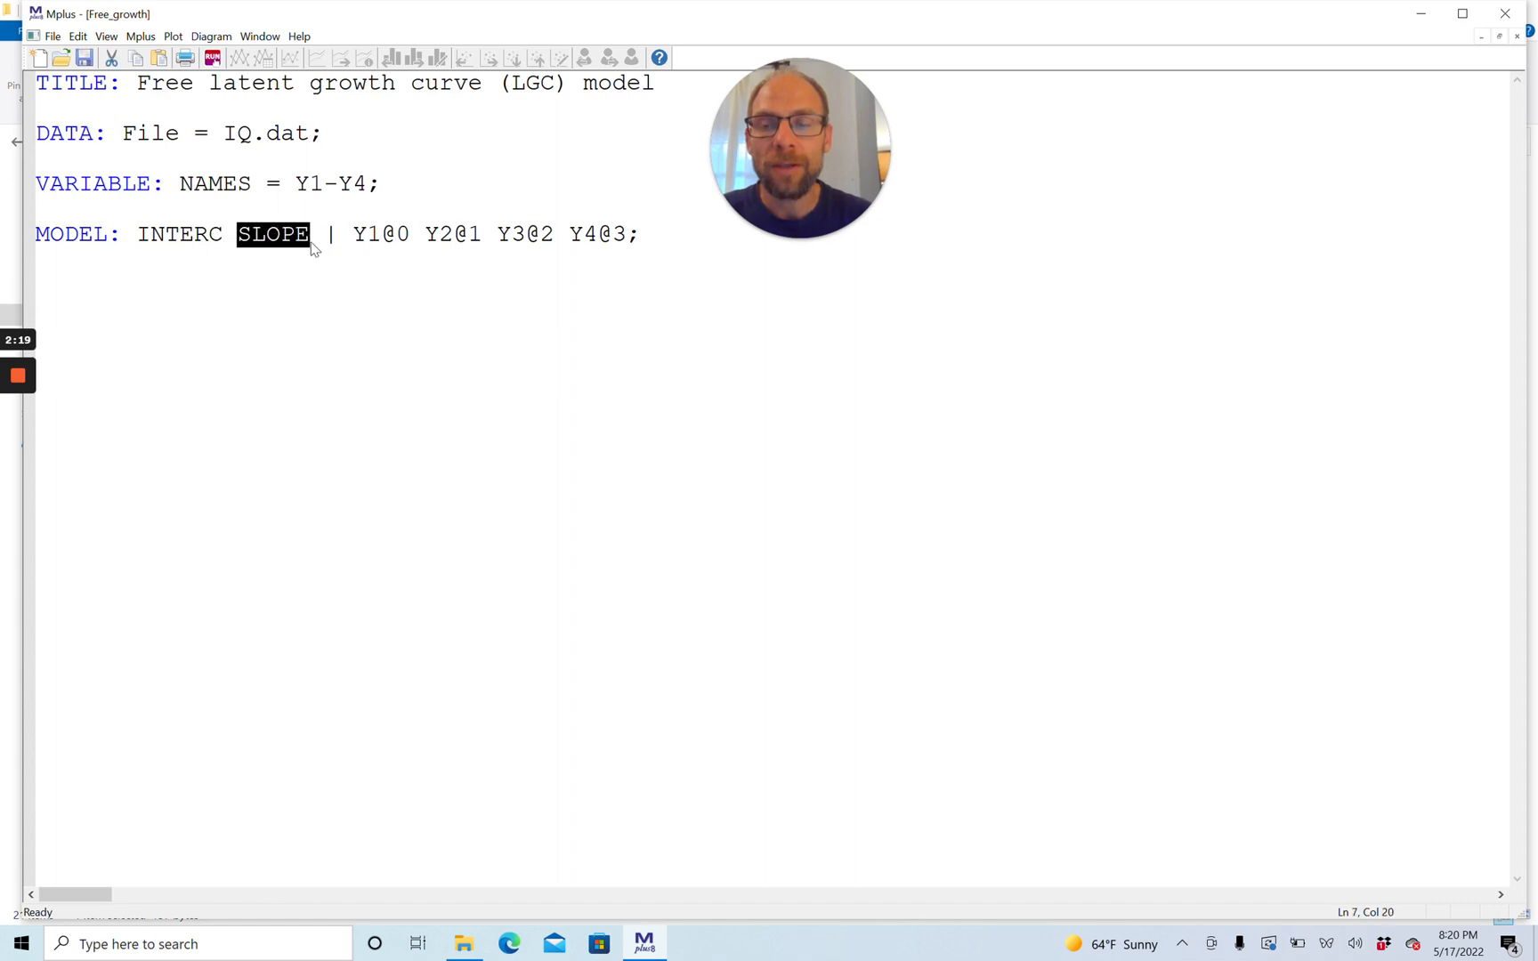
pyautogui.click(331, 233)
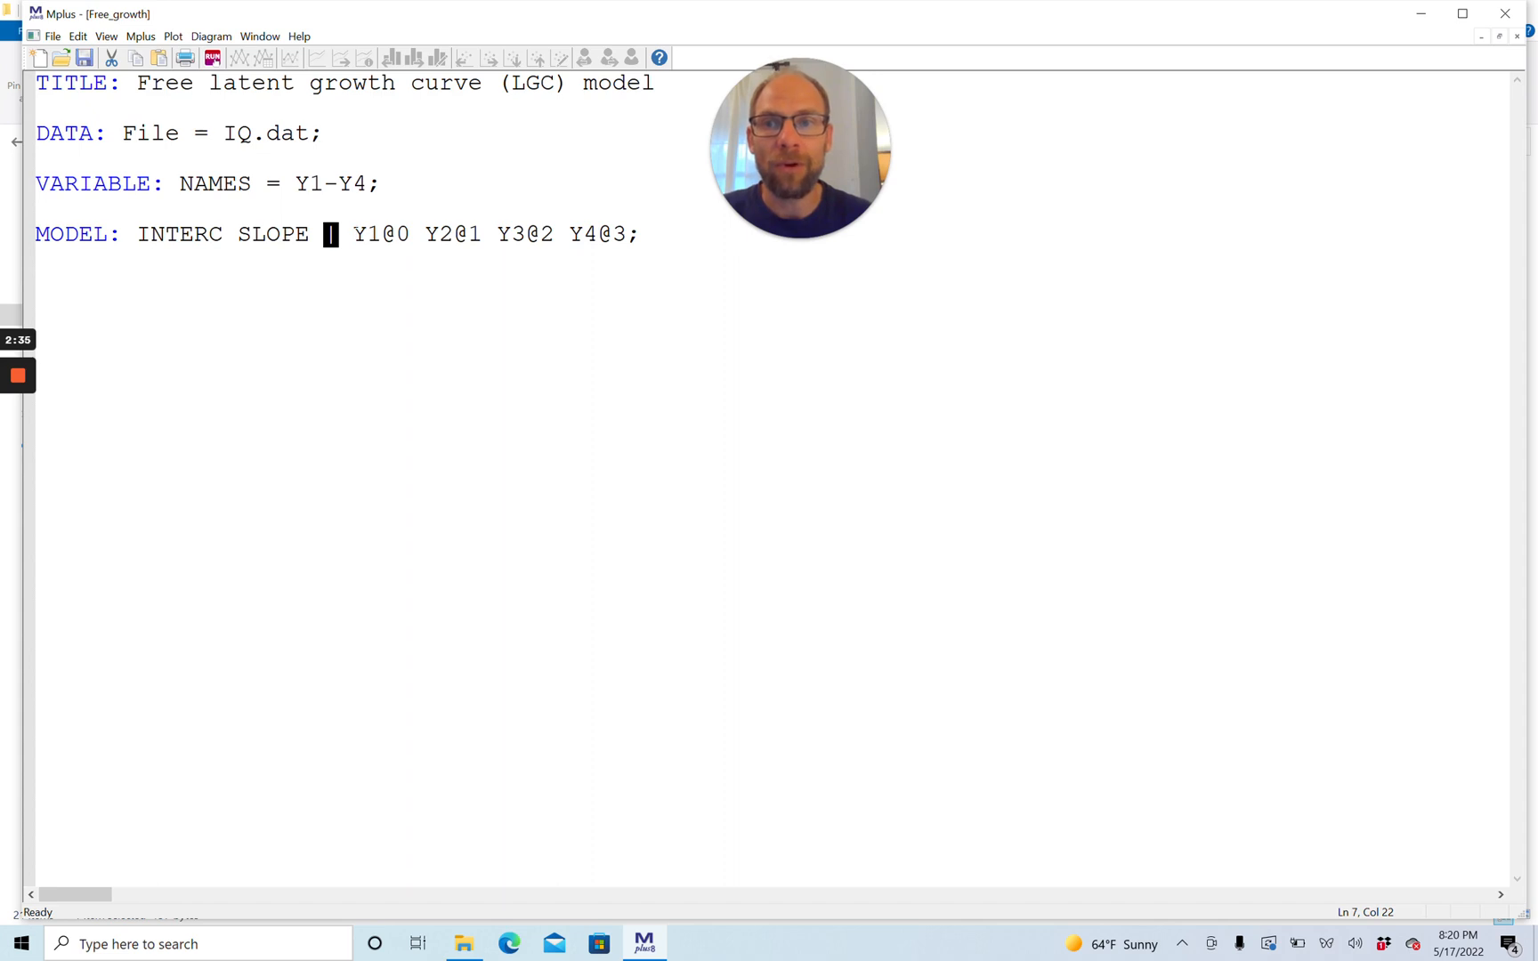
pyautogui.moveTo(324, 233); pyautogui.dragTo(36, 234)
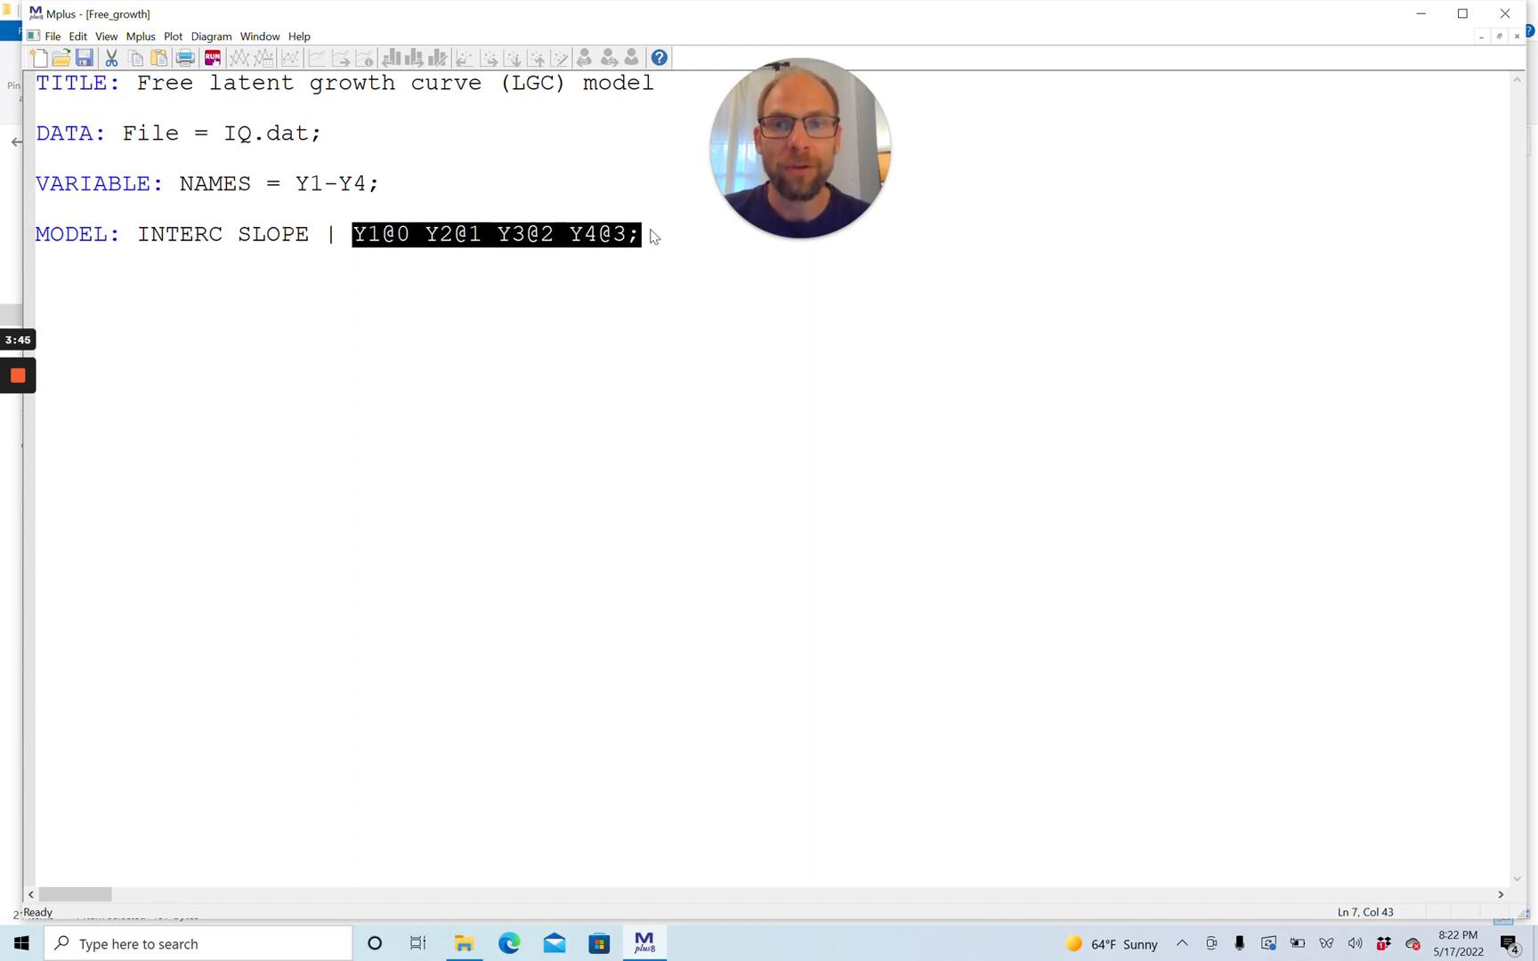
# Step: Remove the fixed @ values from Y3 and Y4, then run the model saving changes to Free_growth
pyautogui.click(629, 234)
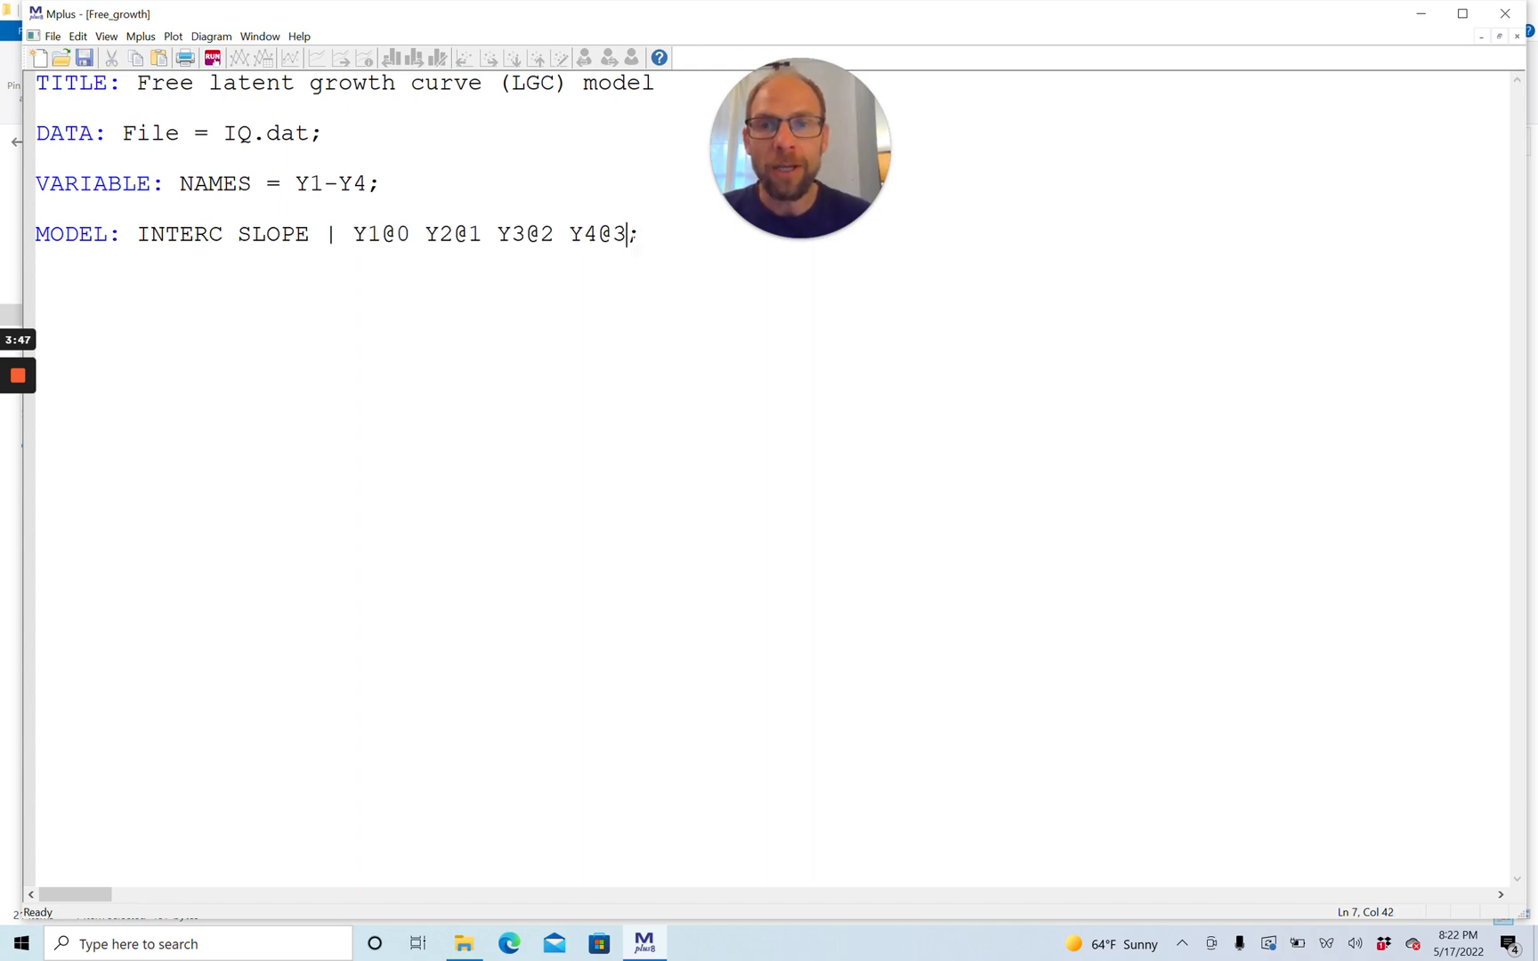
pyautogui.press('Backspace')
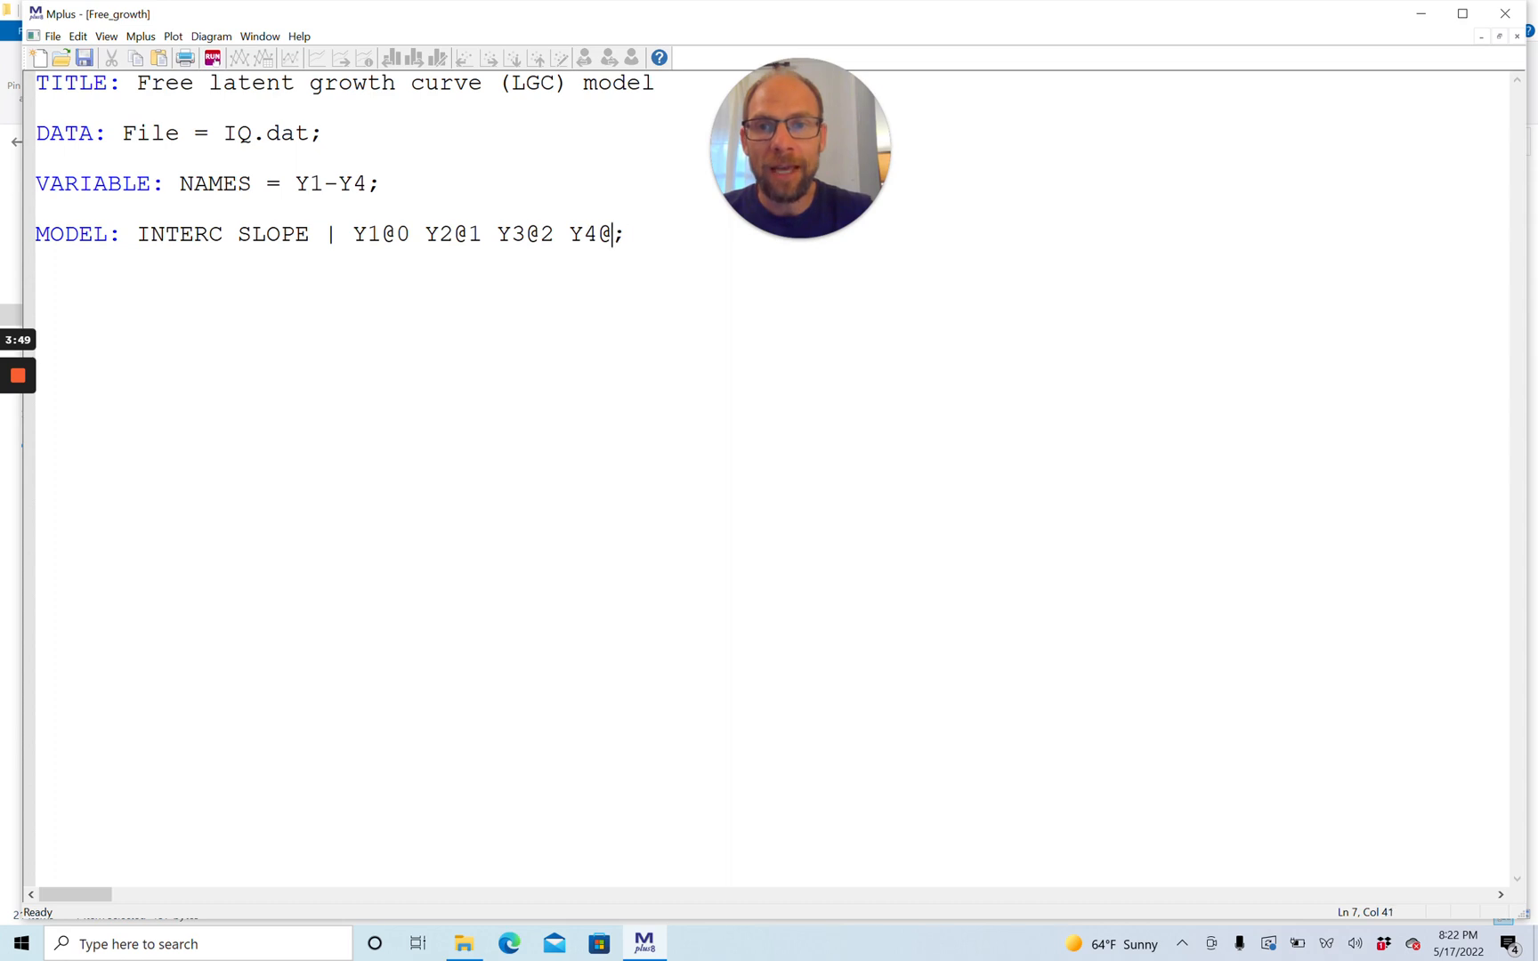
pyautogui.press('Backspace')
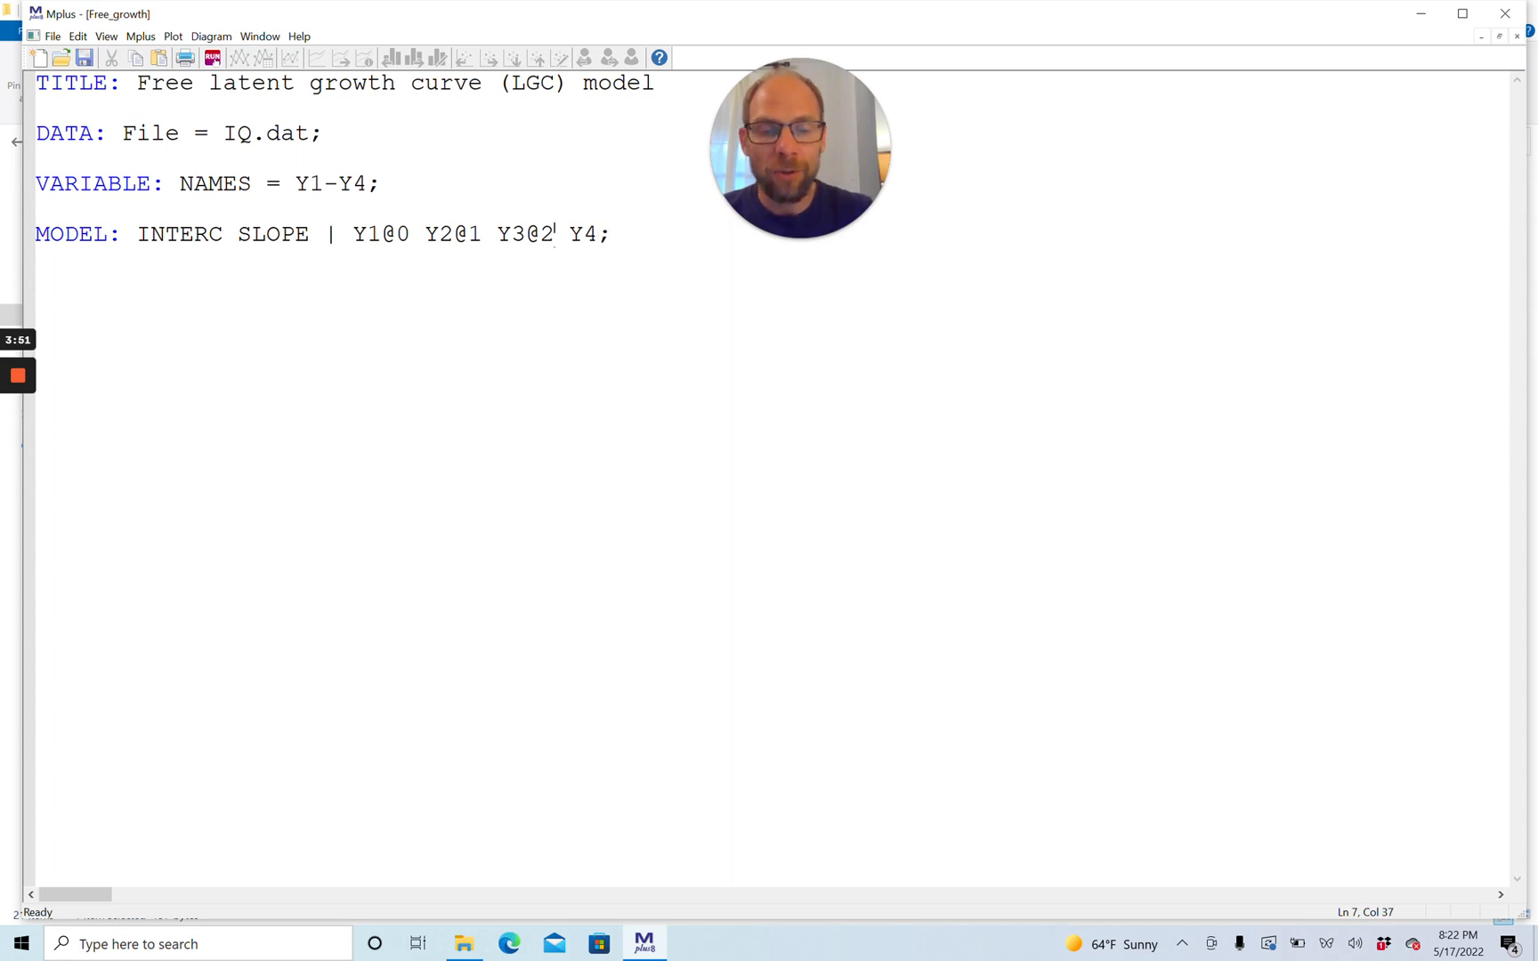
pyautogui.press('BackSpace')
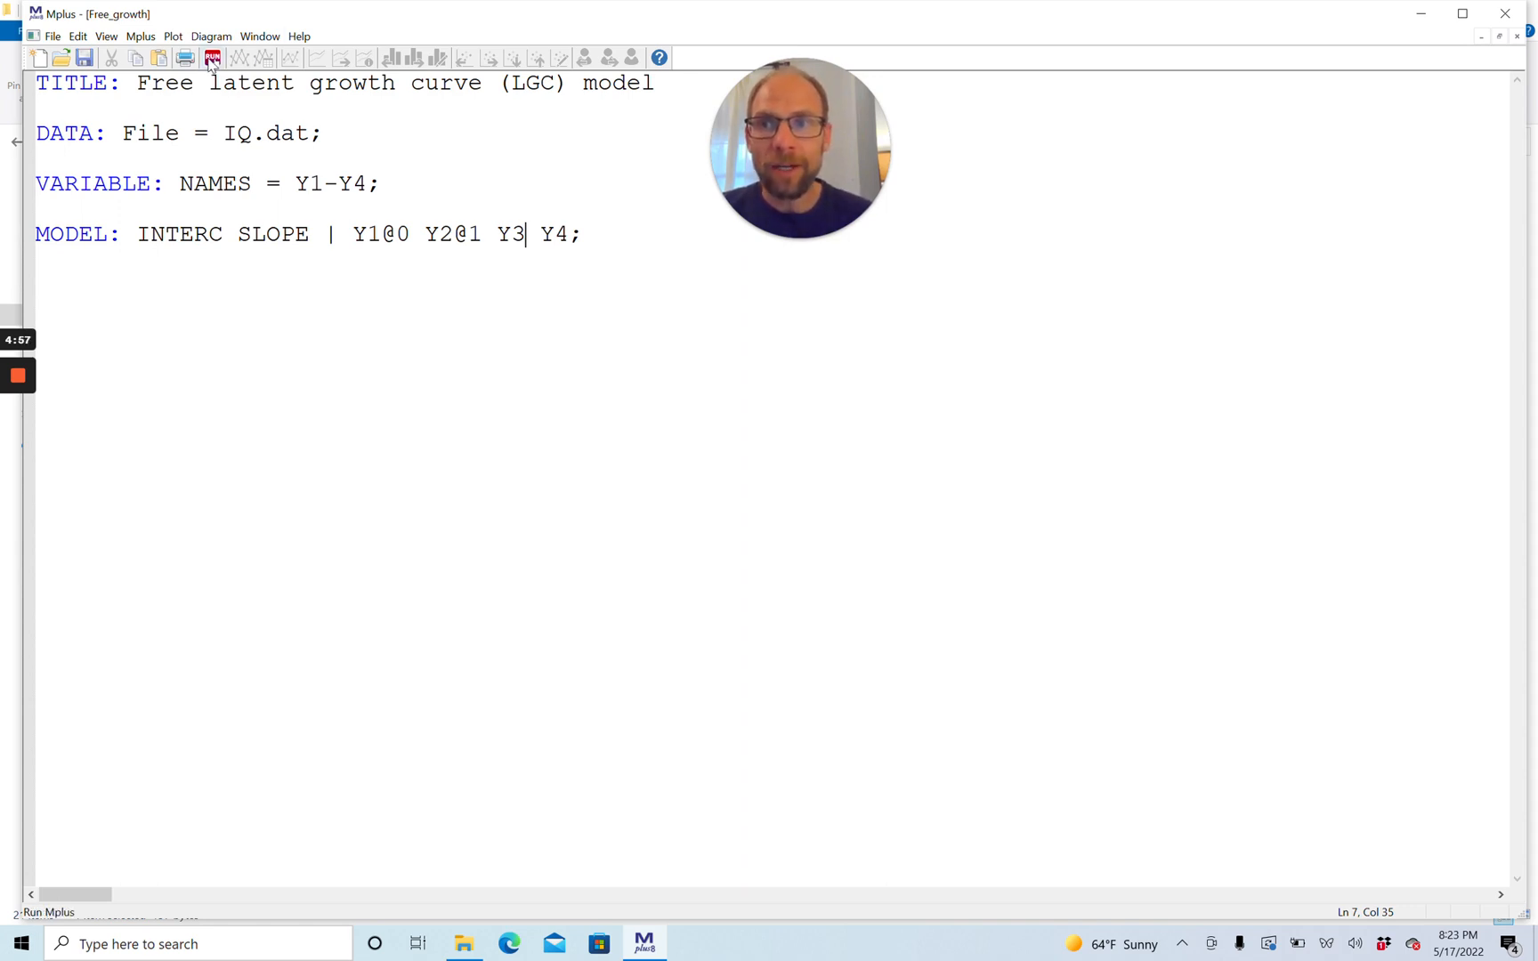
pyautogui.moveTo(213, 58)
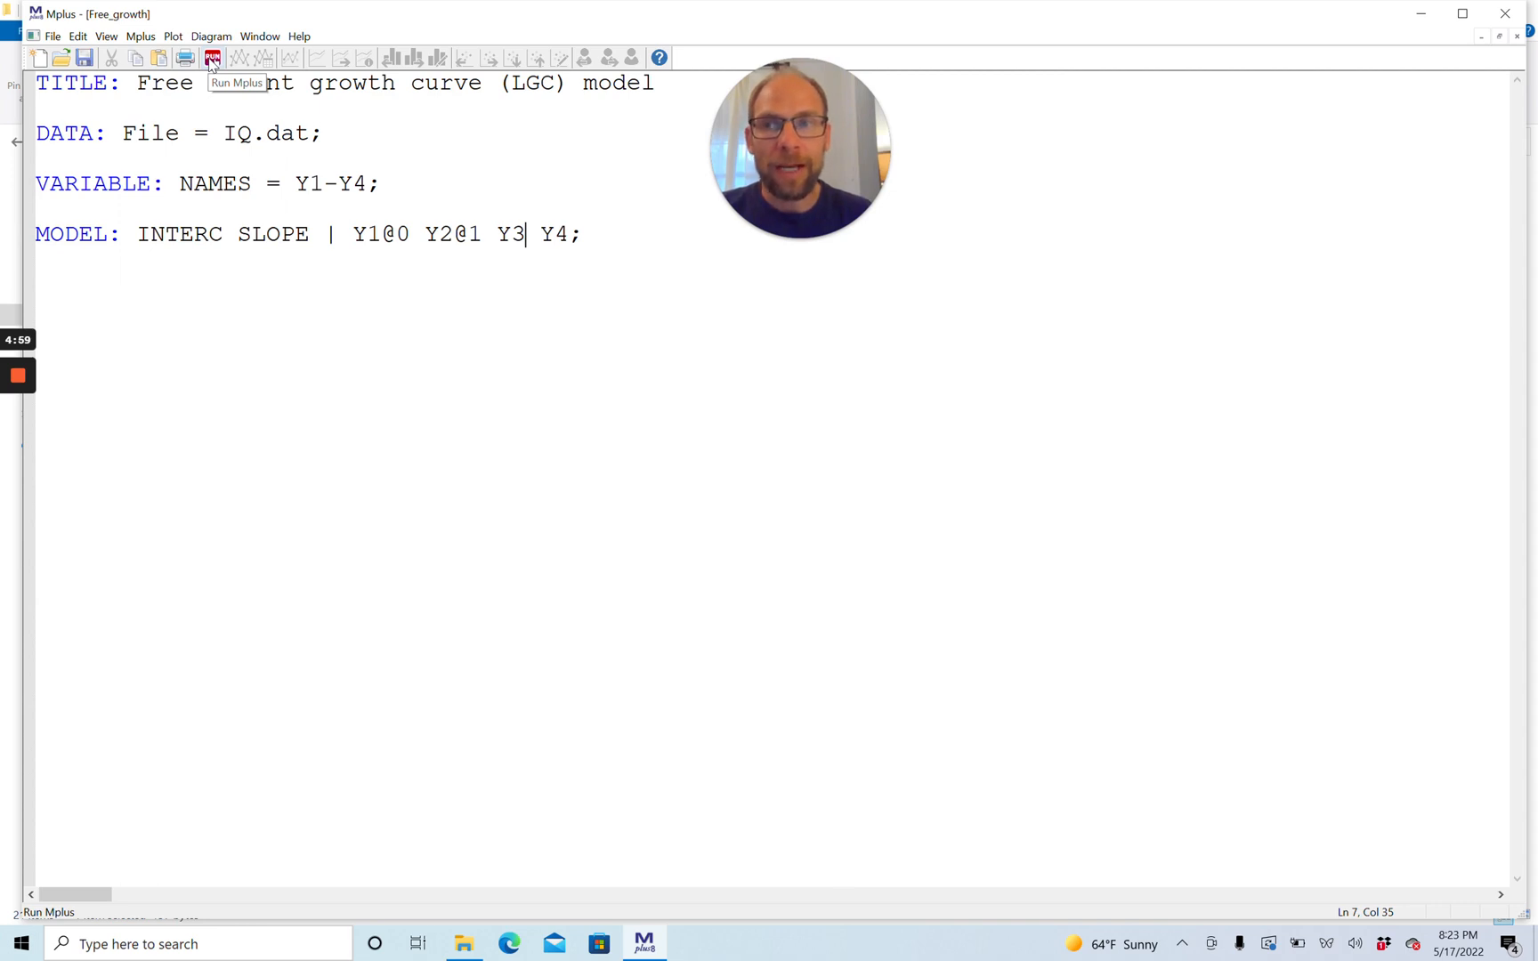
pyautogui.click(212, 59)
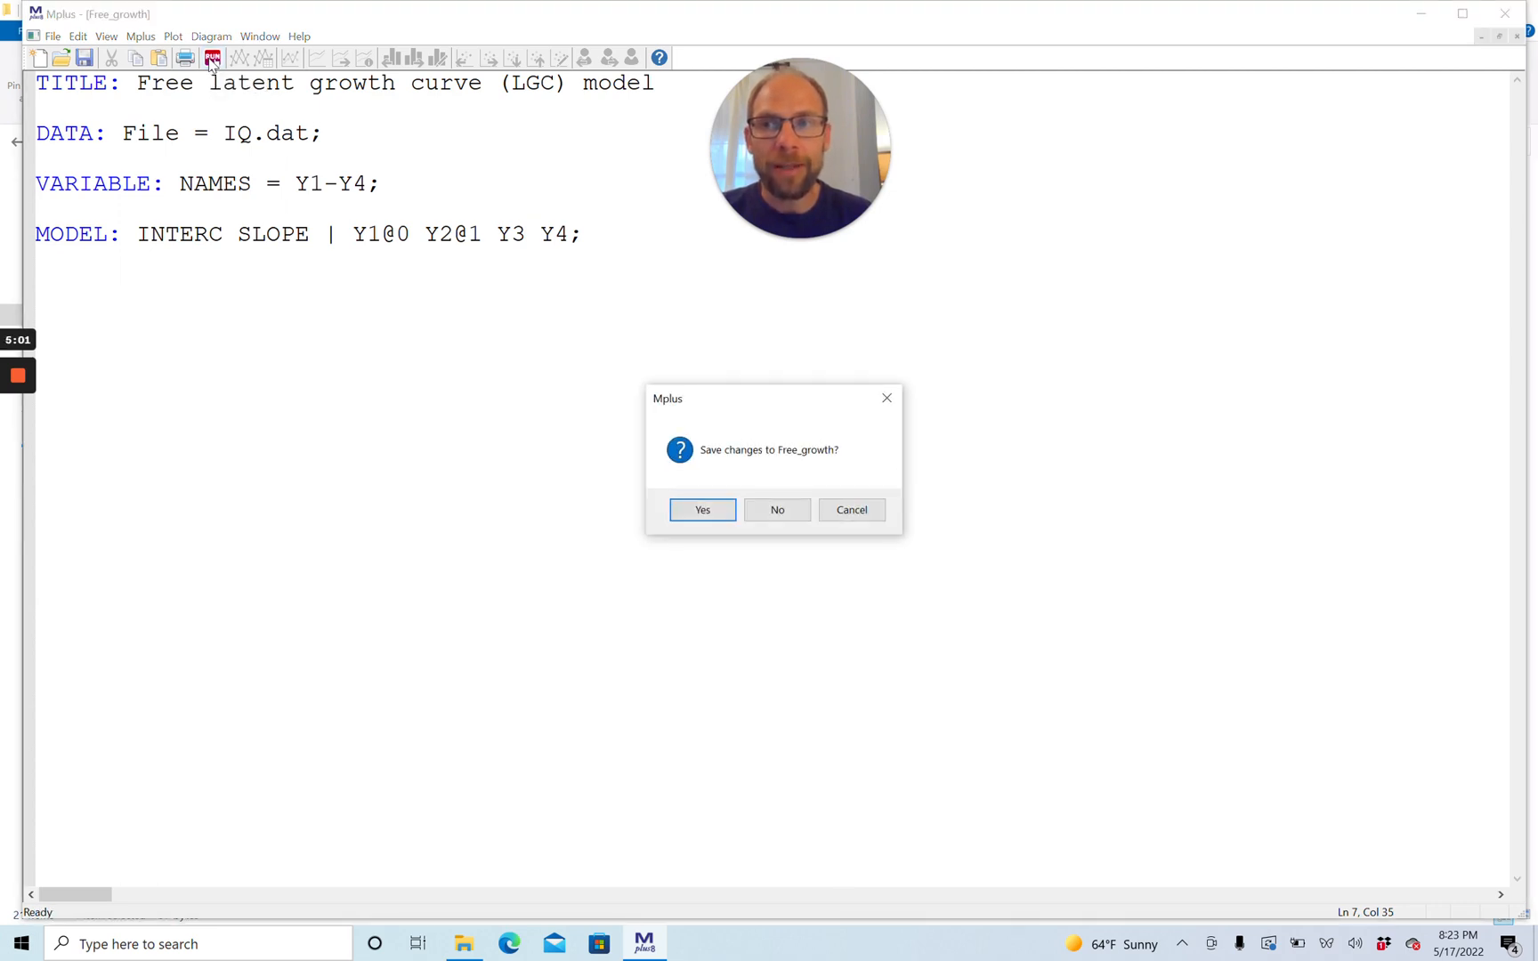
pyautogui.click(701, 509)
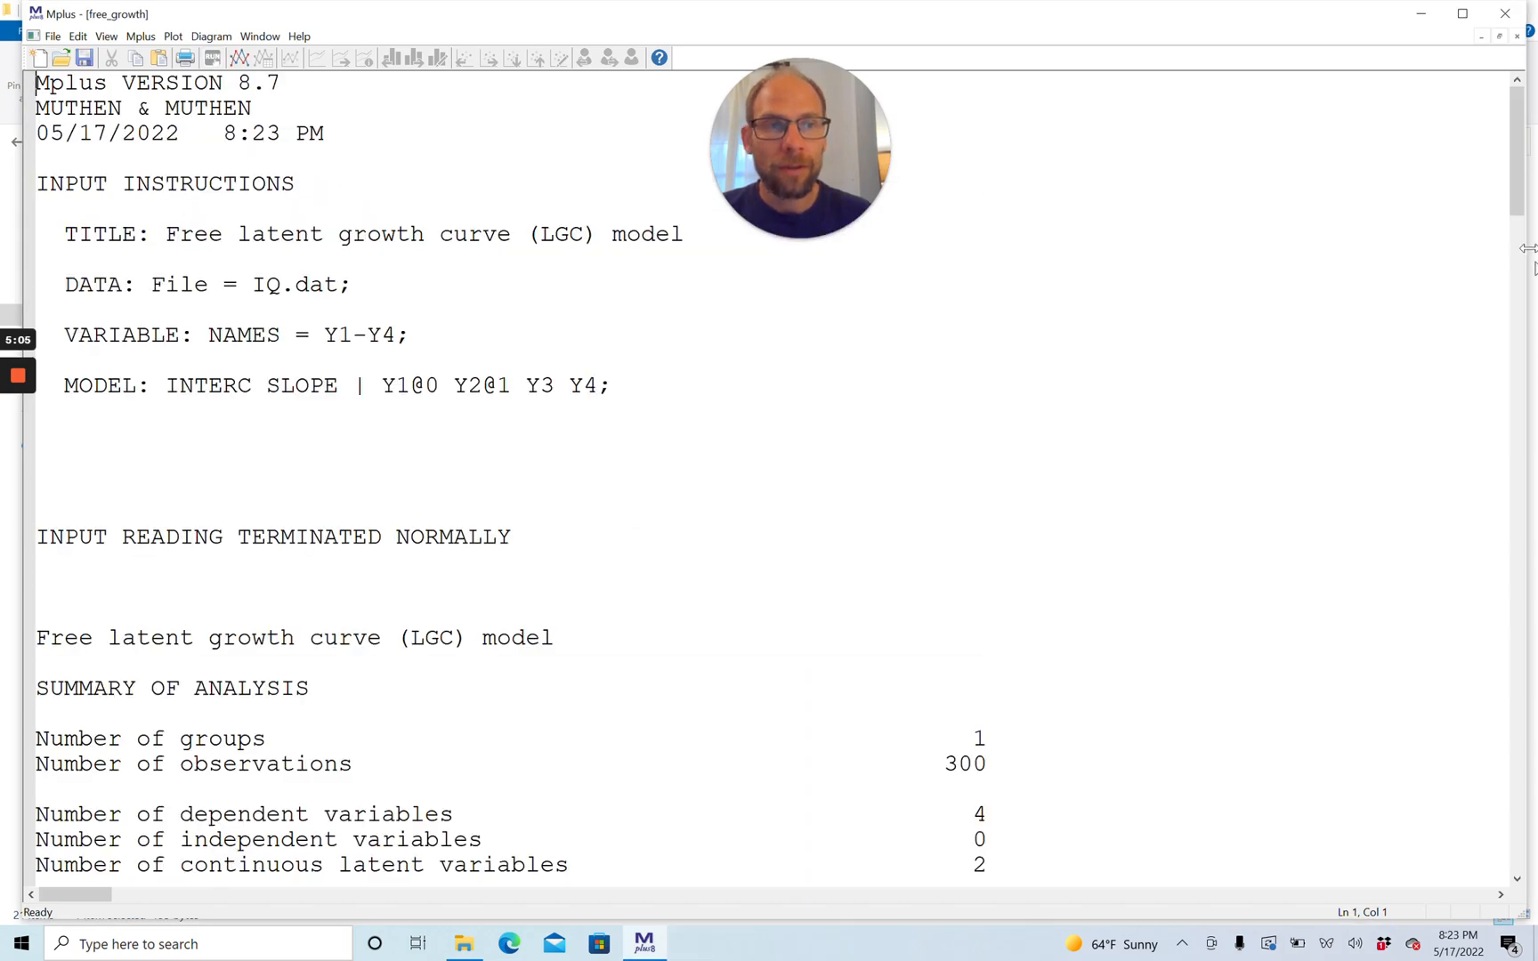
# Step: Scroll to MODEL FIT INFORMATION showing chi-square 2.580 on 3 df, p = 0.461
pyautogui.scroll(-3)
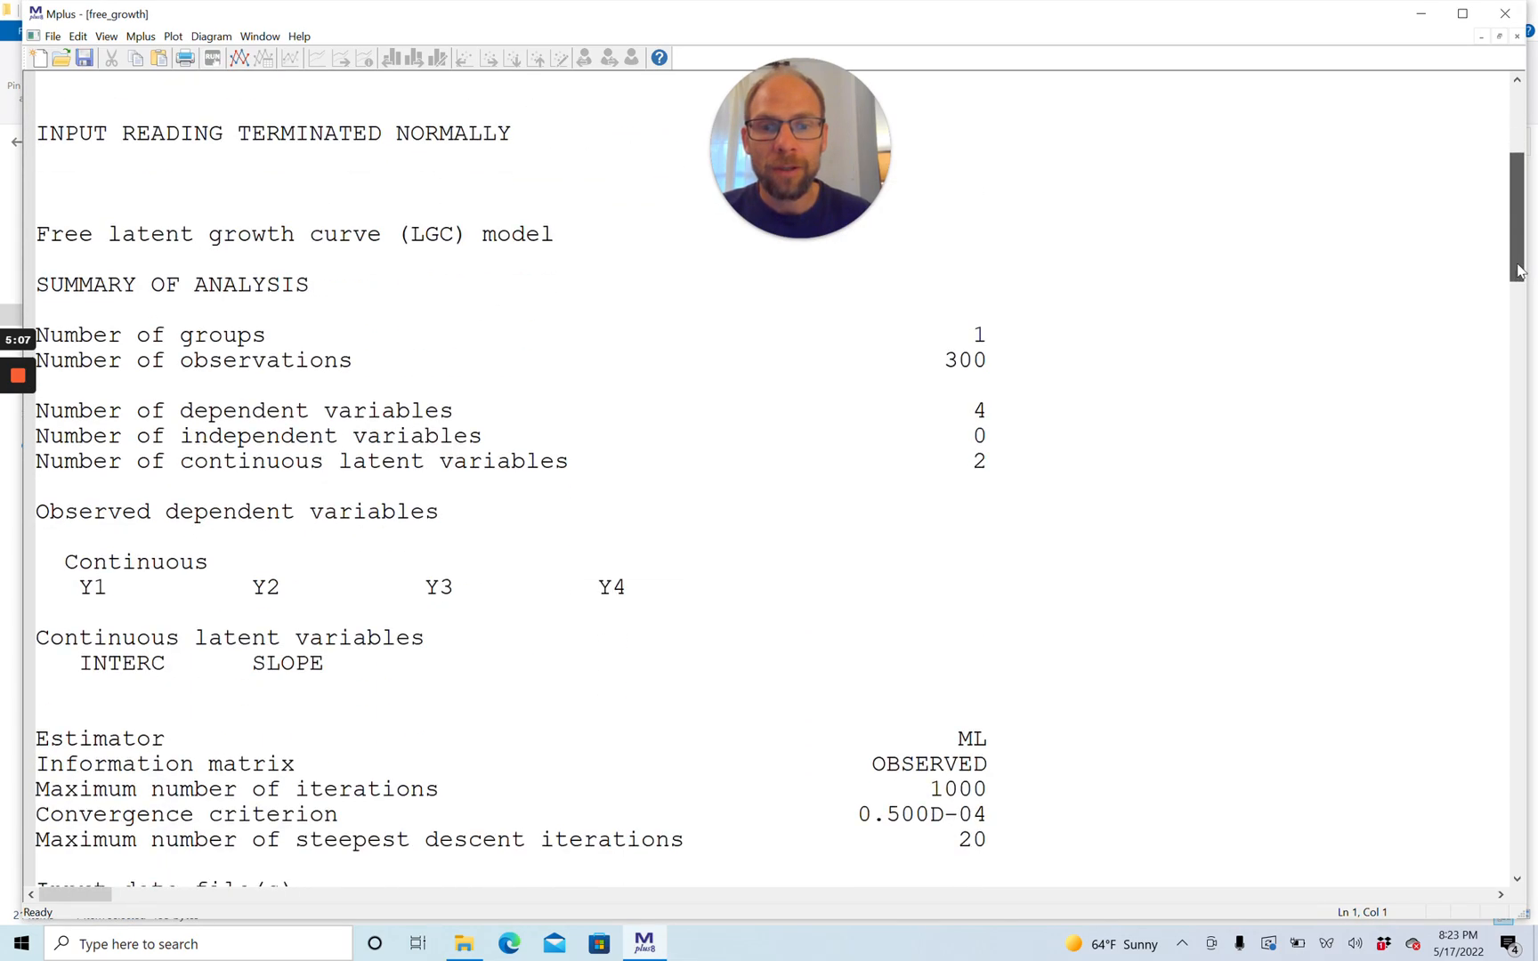
pyautogui.scroll(-3)
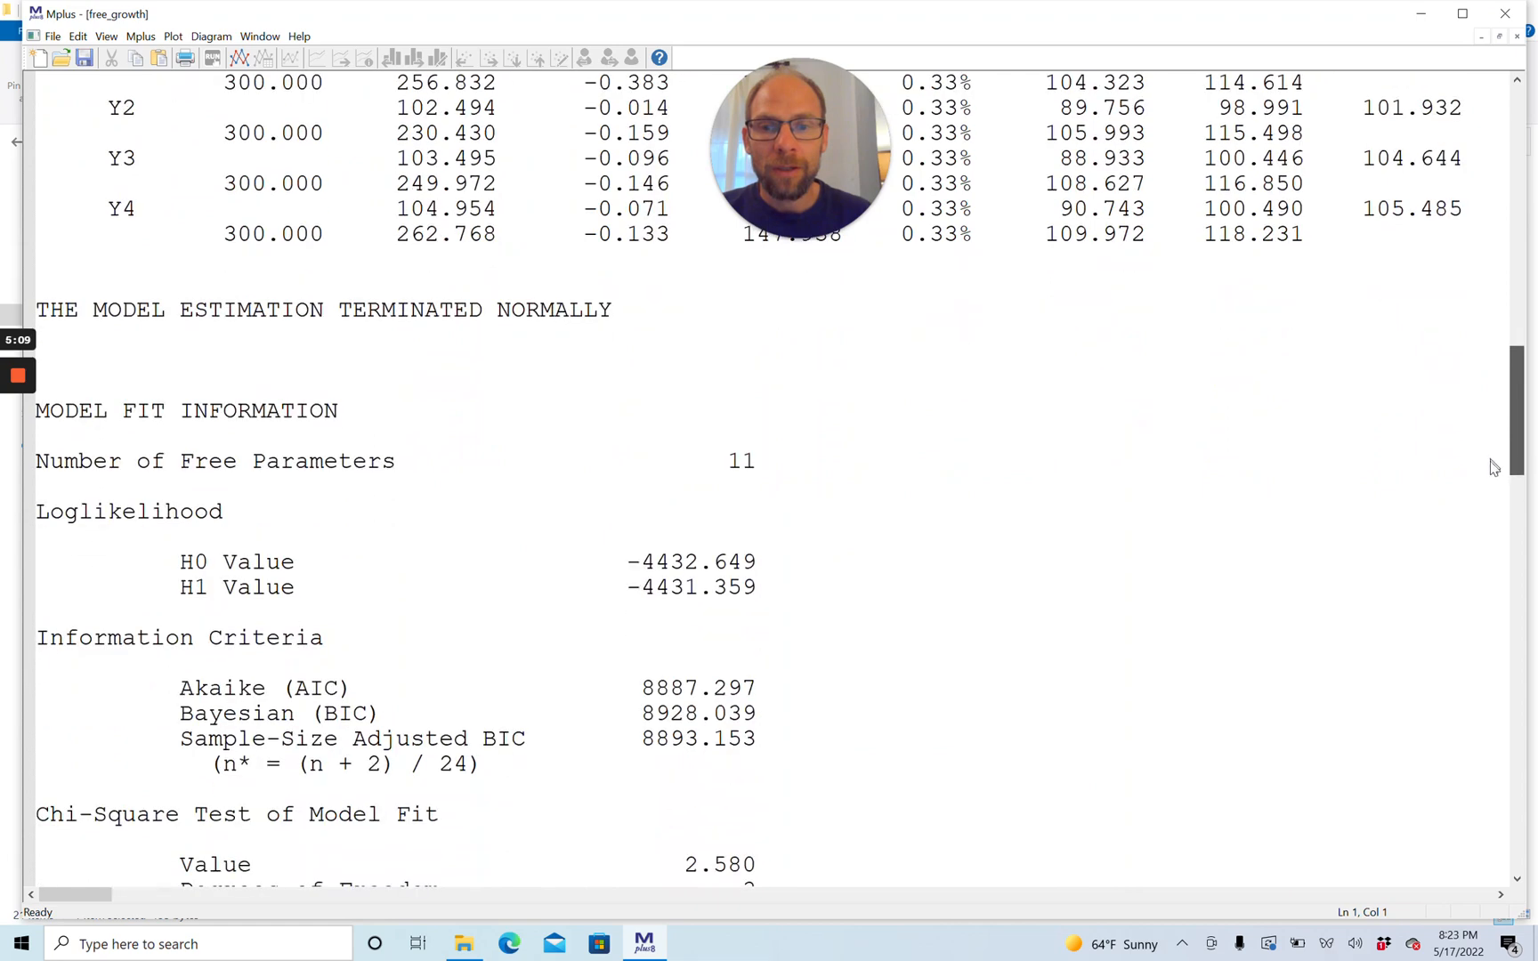
pyautogui.scroll(-3)
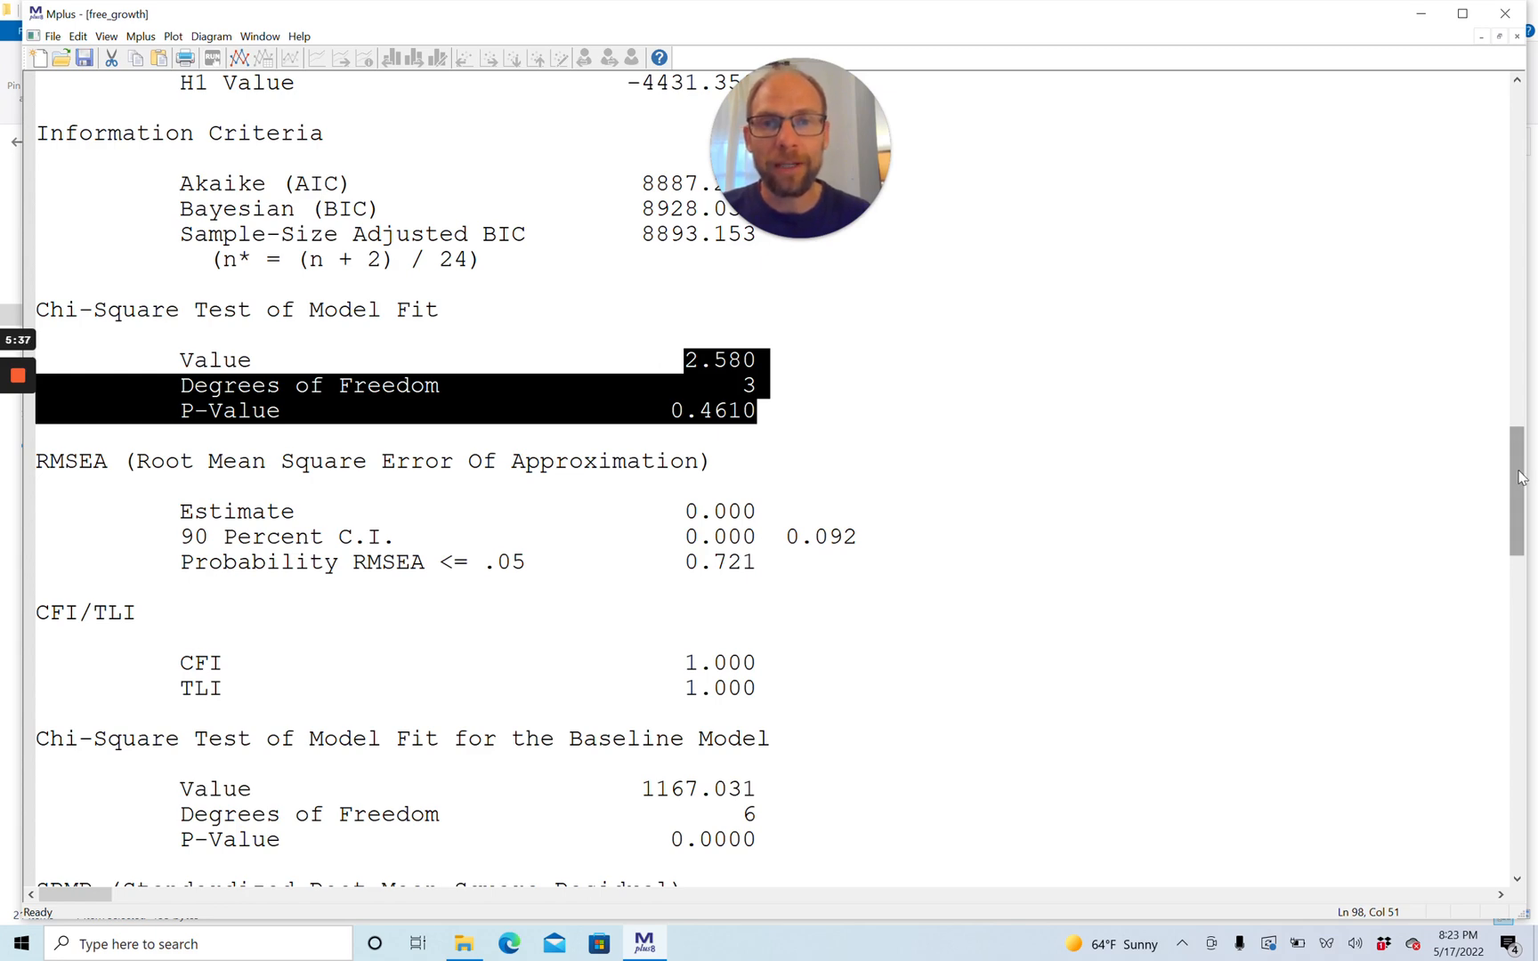
# Step: Scroll to MODEL RESULTS showing Y3/Y4 loadings 1.720 and 2.296, intercept mean 100.207, slope mean 2.040
pyautogui.scroll(-3)
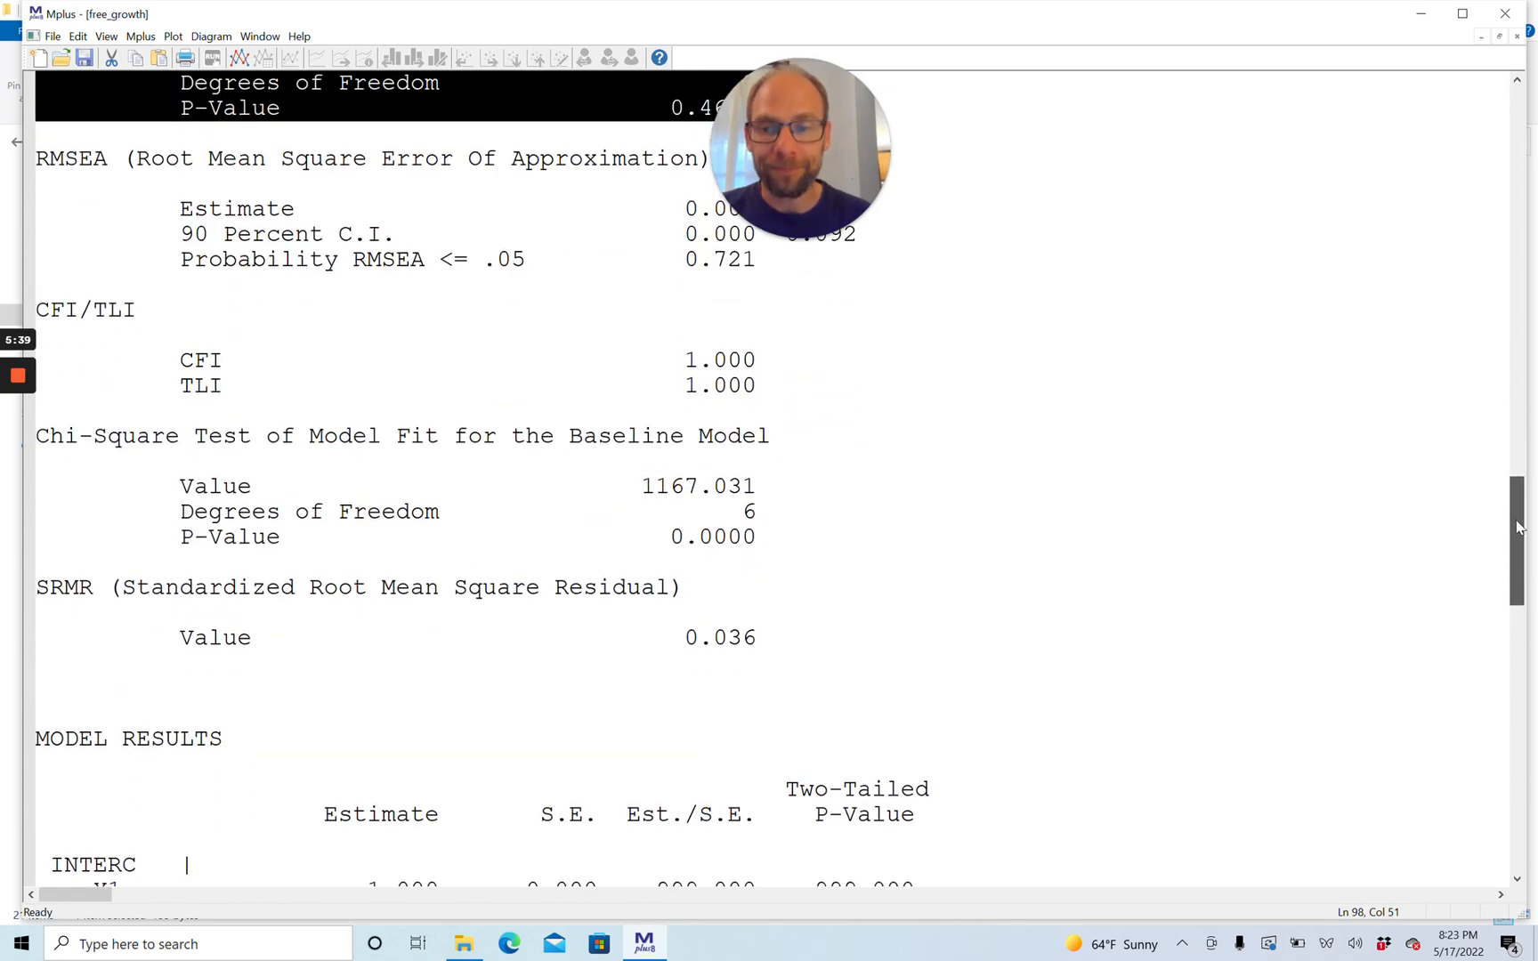
pyautogui.scroll(-3)
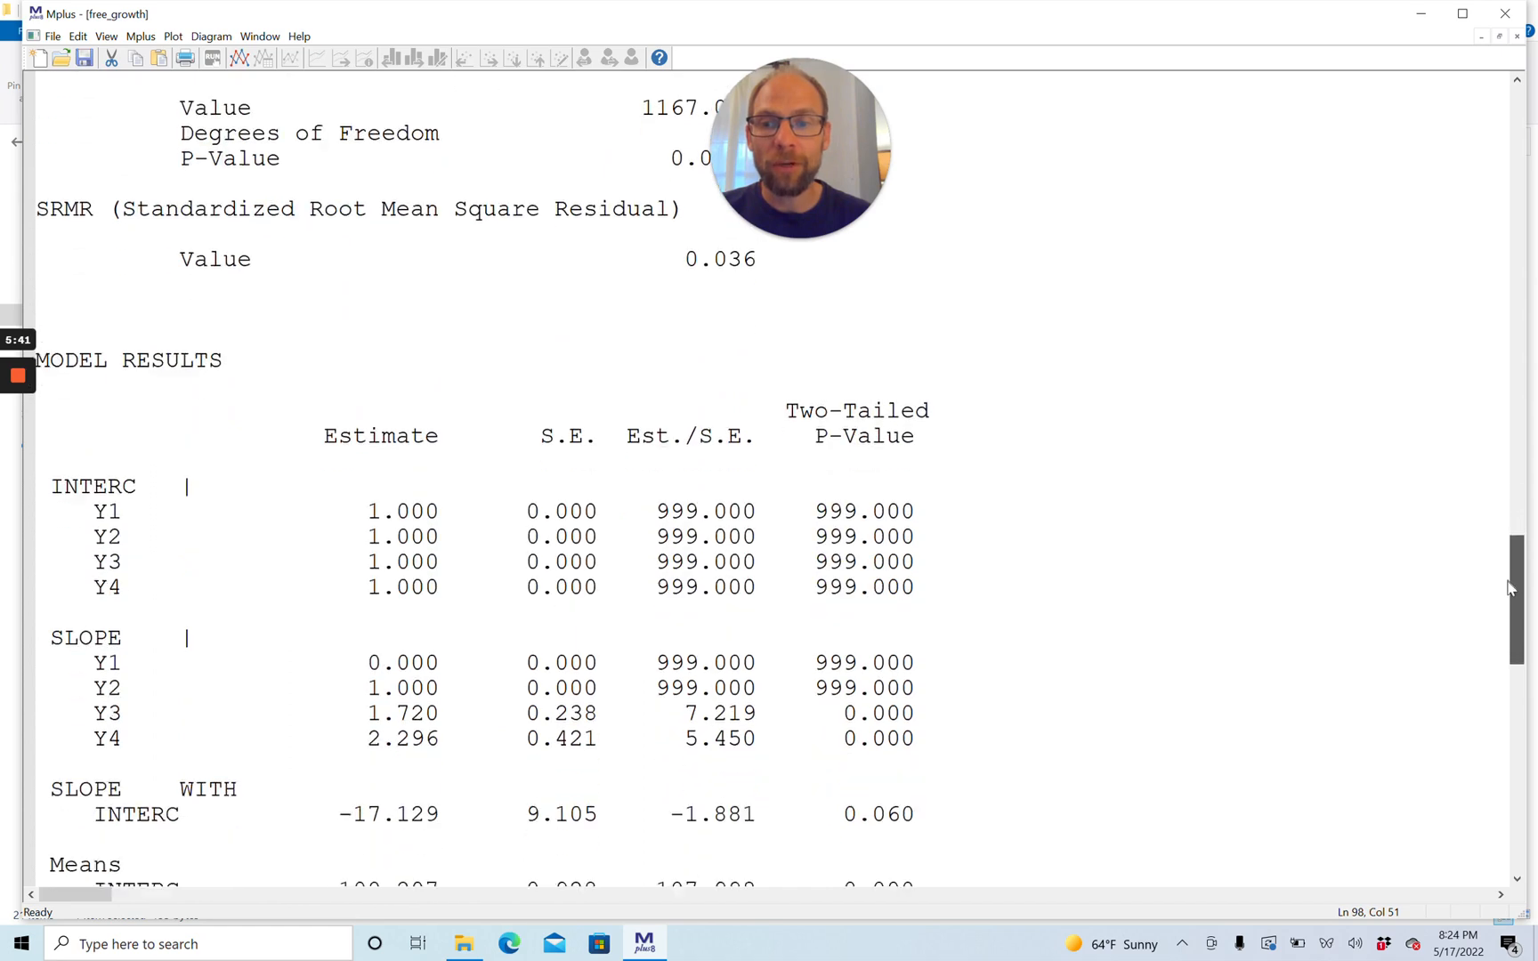
pyautogui.scroll(-3)
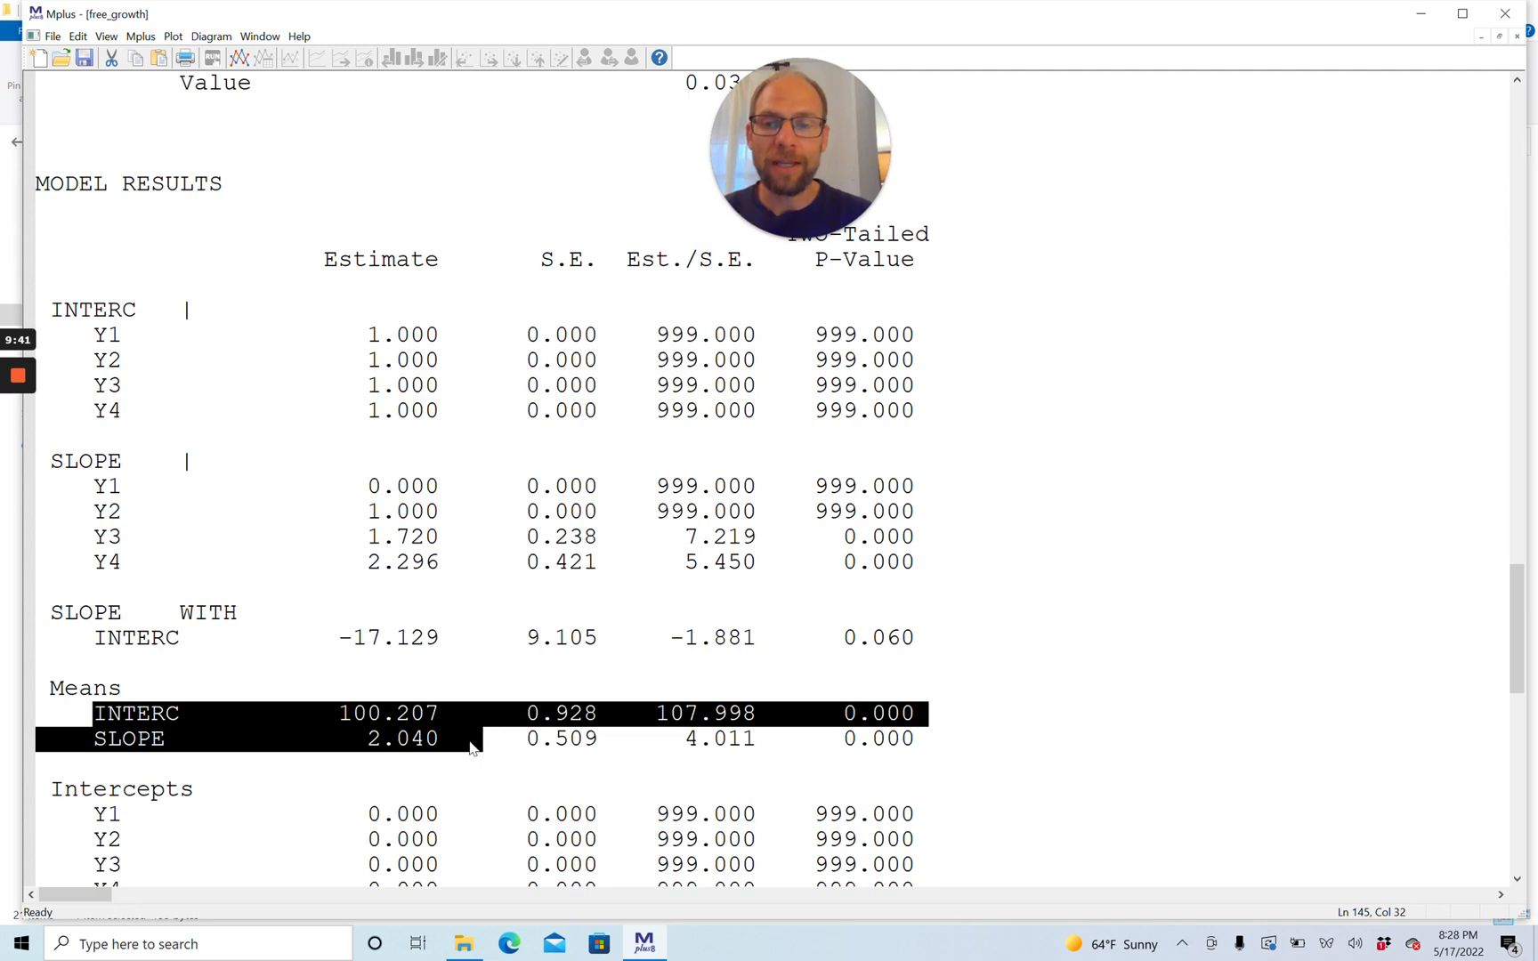
pyautogui.click(470, 739)
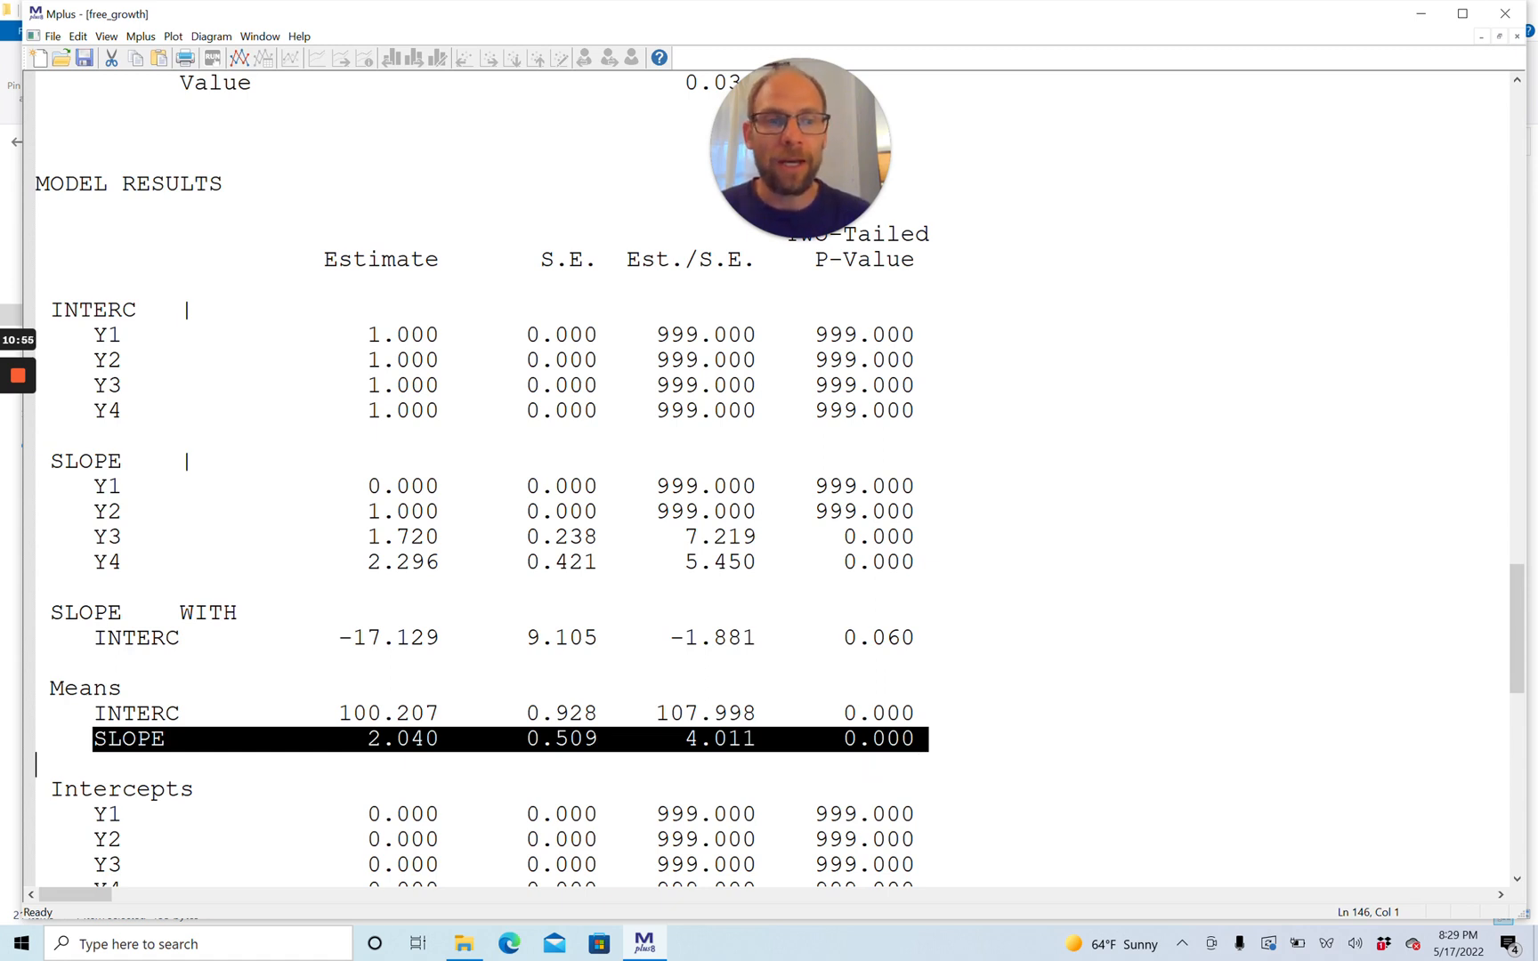
pyautogui.scroll(-3)
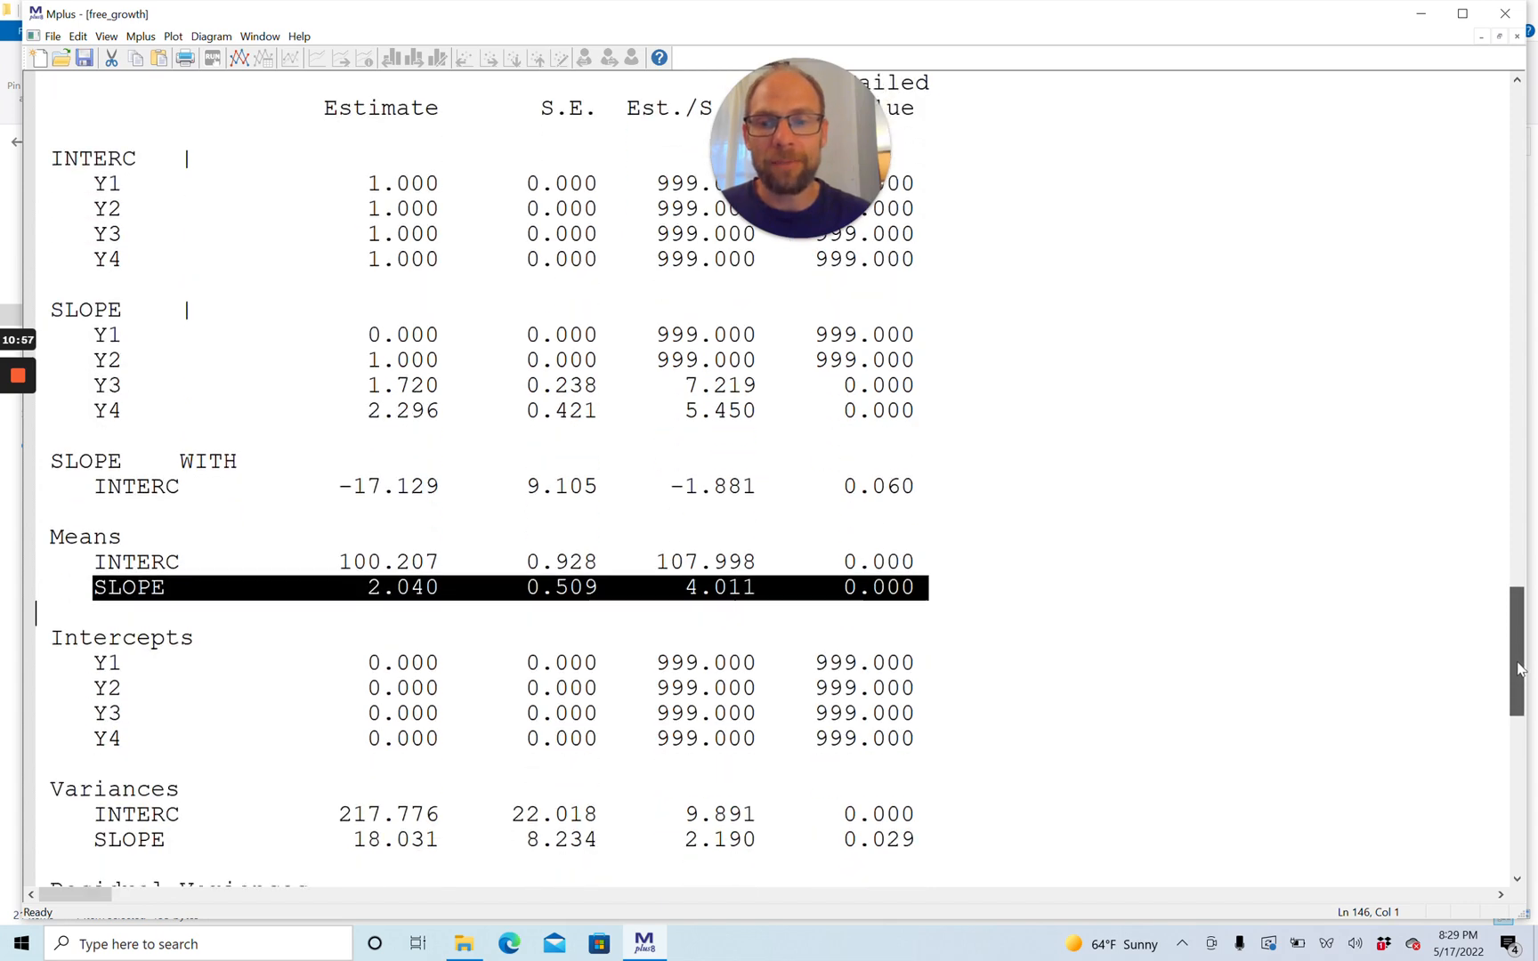
pyautogui.scroll(-3)
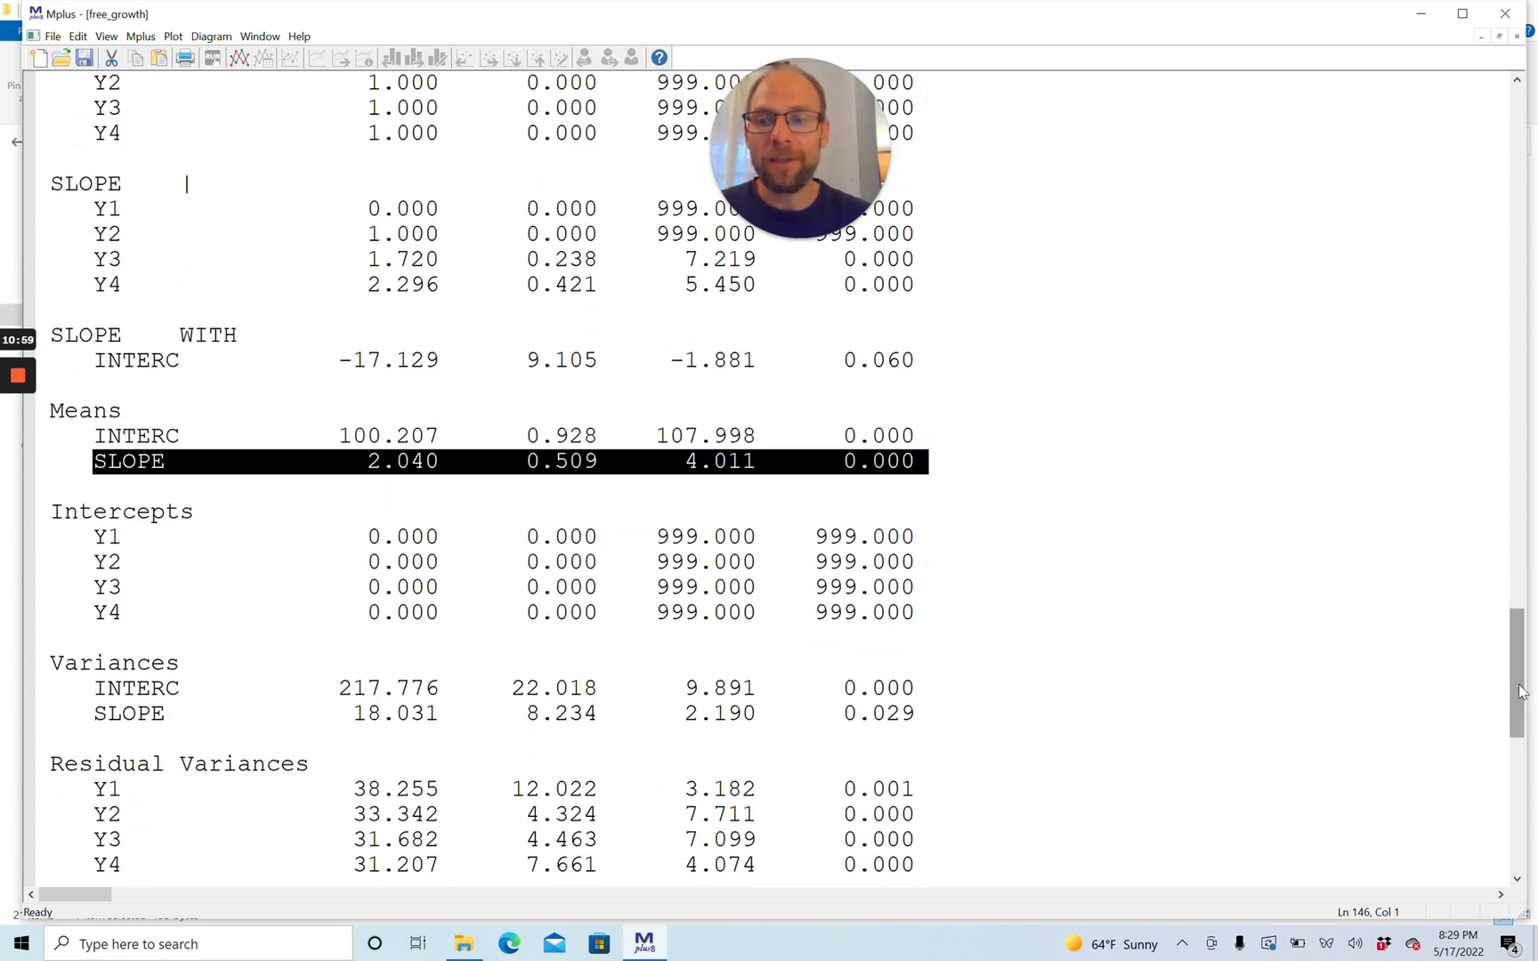
pyautogui.scroll(-3)
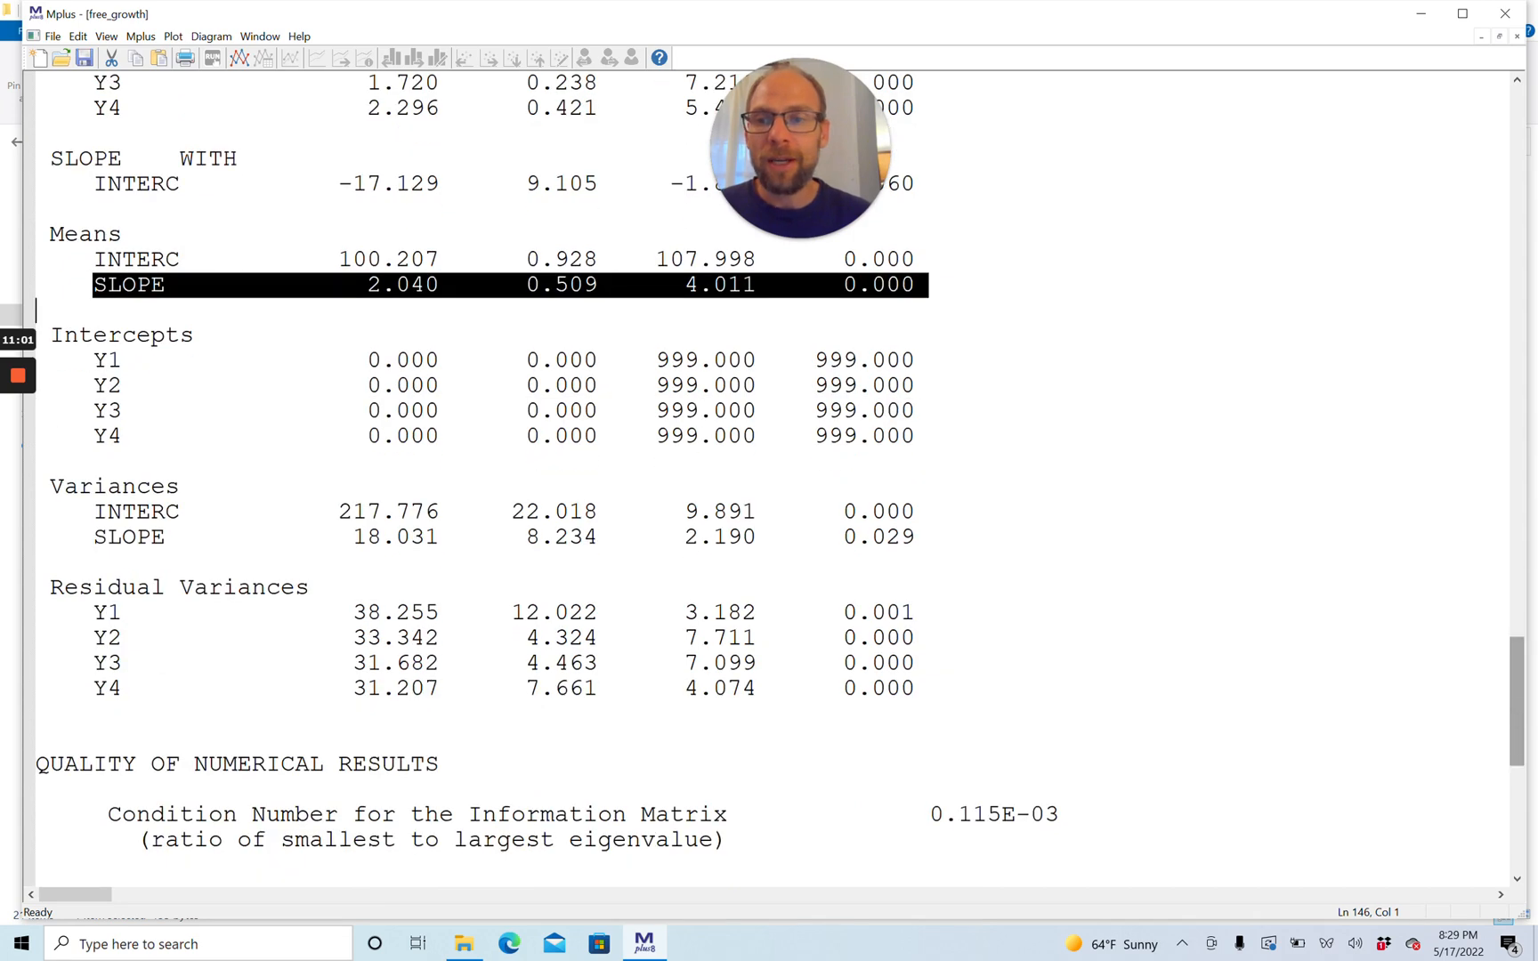